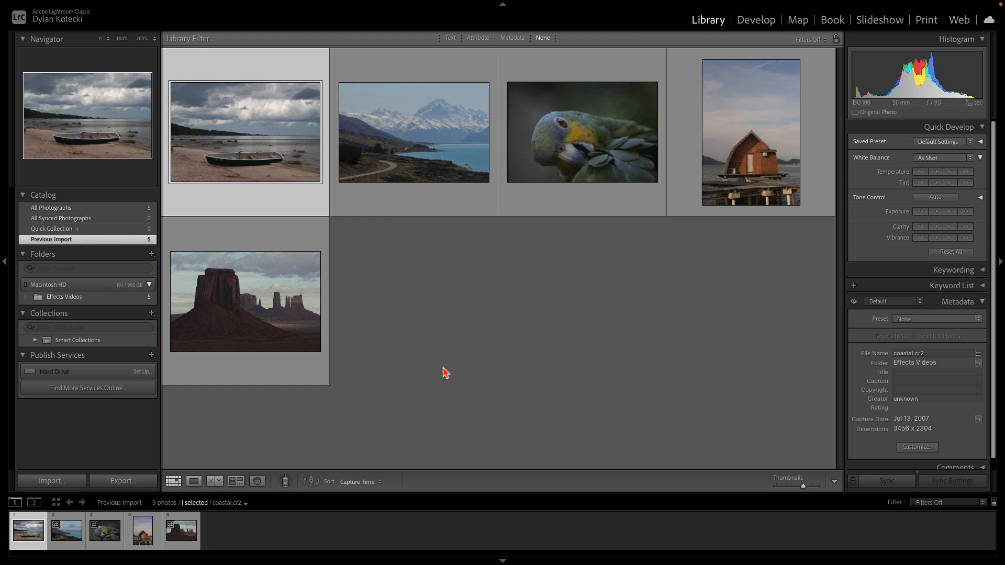
{"action": "mouse_move", "coordinate": [257, 156]}
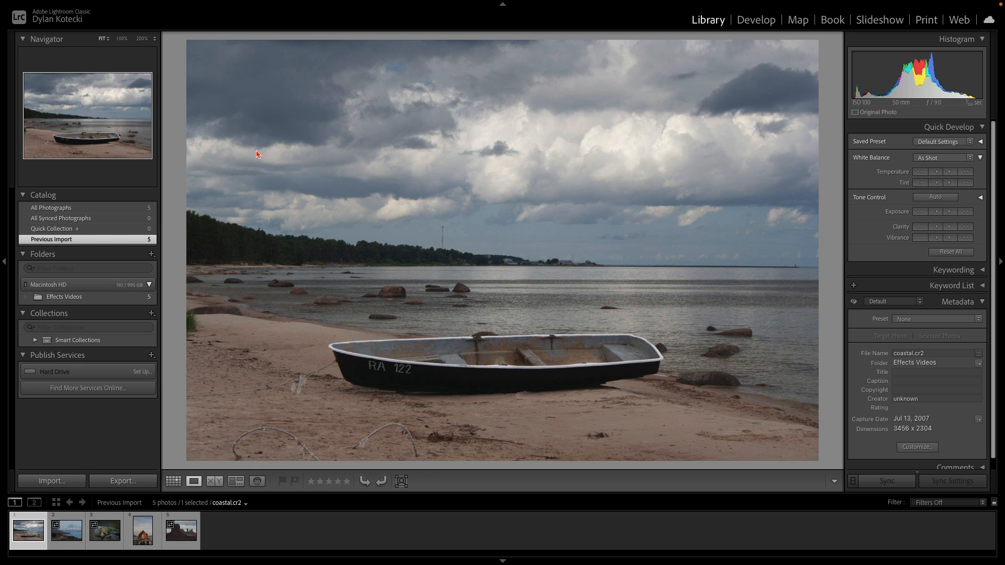
Auto-correct the beach photo's tone in the Develop module's Basic panel
{"action": "left_click", "coordinate": [756, 20]}
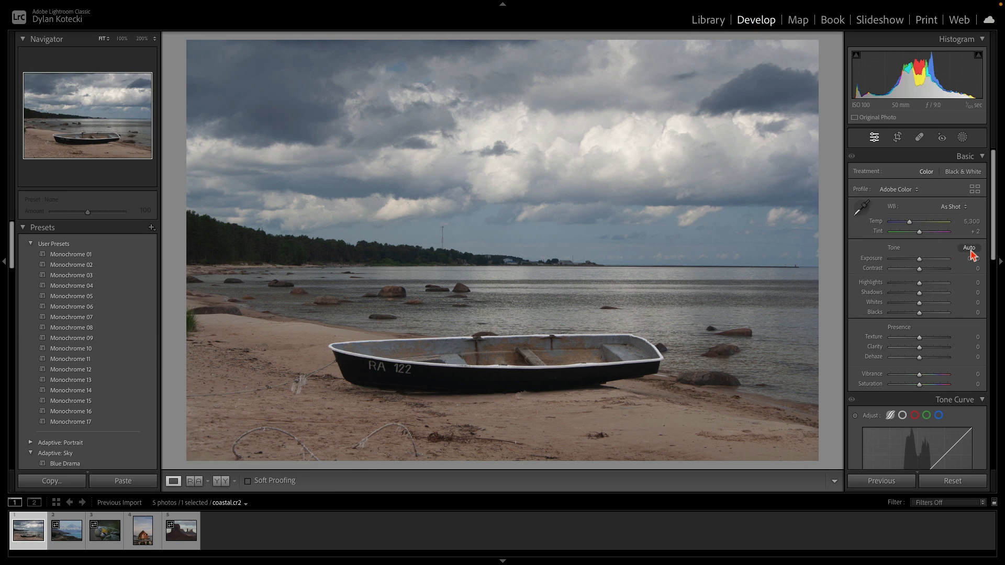
{"action": "left_click", "coordinate": [970, 248]}
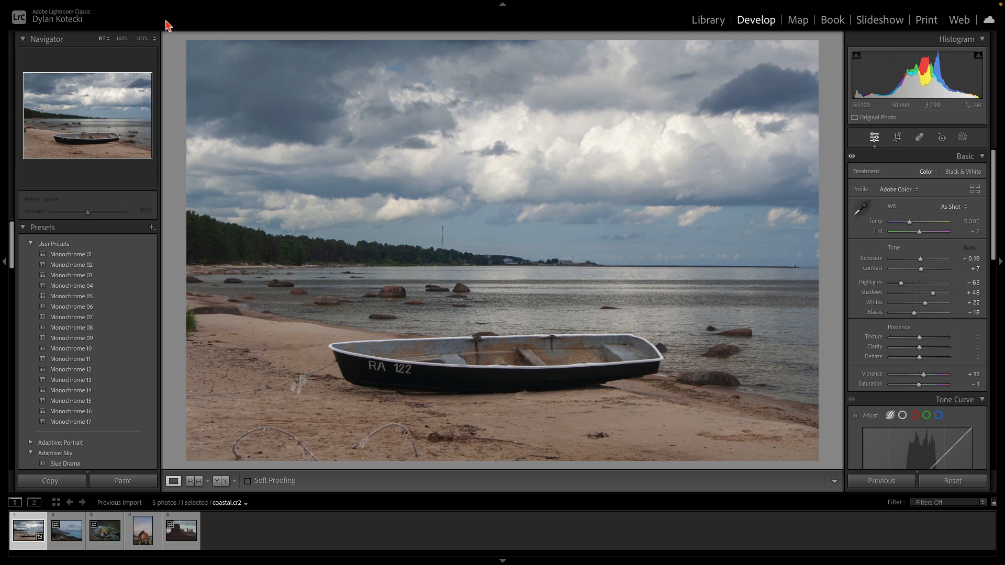
{"action": "left_click", "coordinate": [105, 6]}
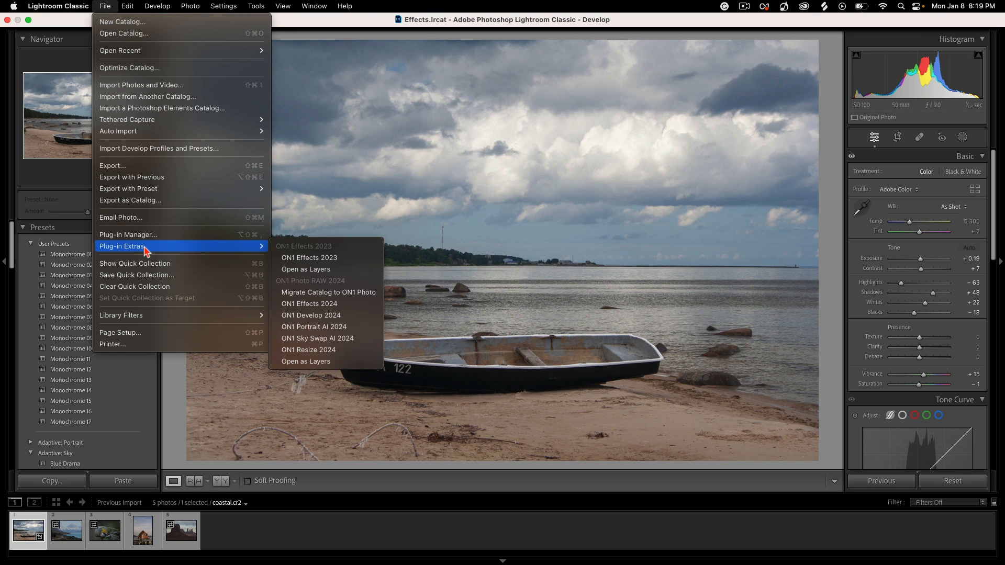
{"action": "mouse_move", "coordinate": [276, 252]}
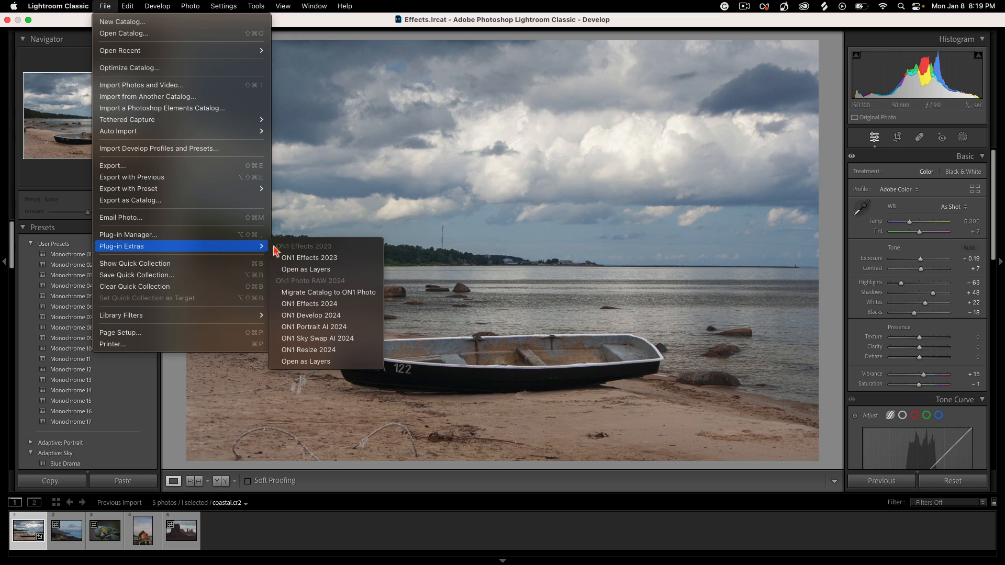
{"action": "mouse_move", "coordinate": [327, 258]}
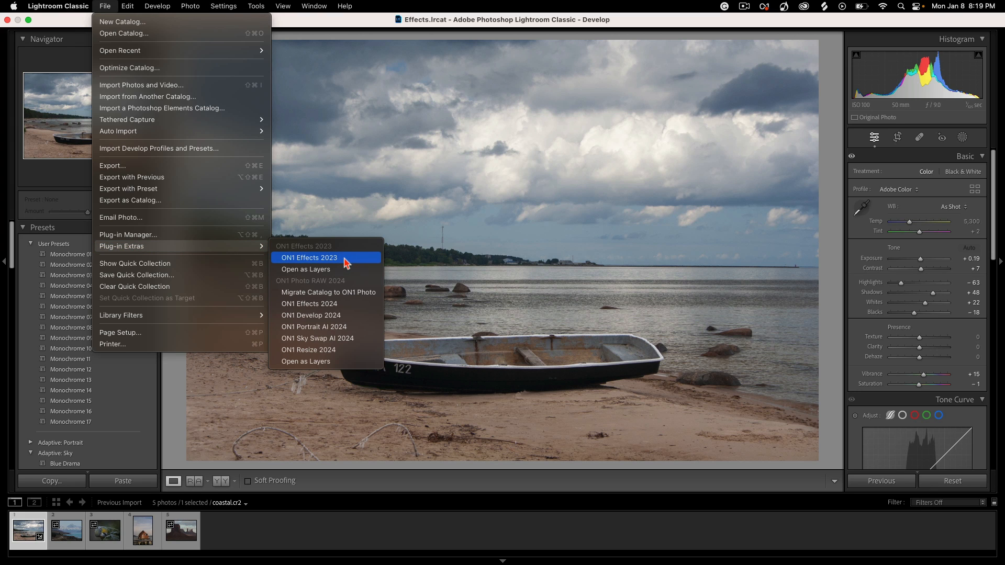
Choose ON1 Effects 2023 from Plug-in Extras to edit a copy of the photo
{"action": "left_click", "coordinate": [310, 257]}
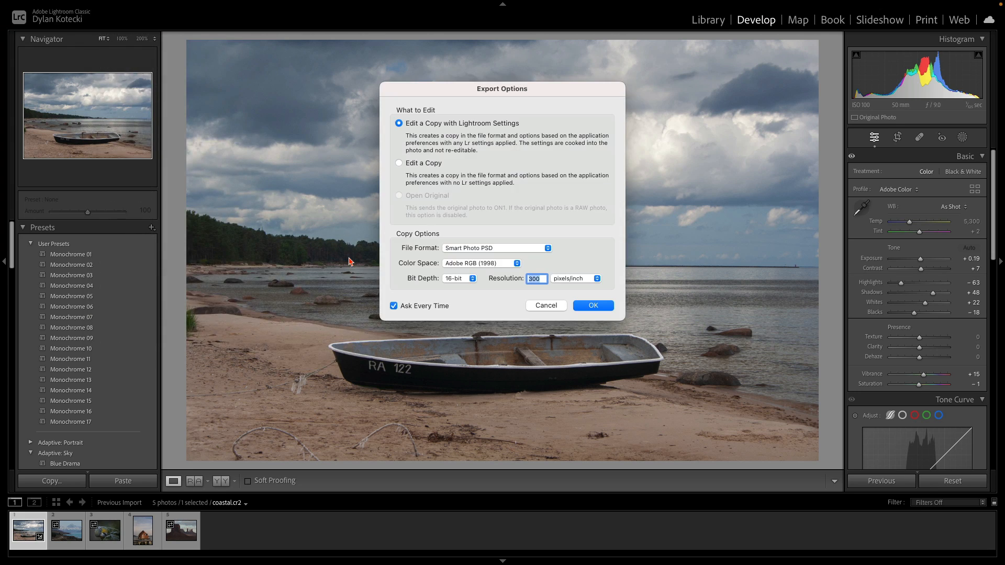
{"action": "mouse_move", "coordinate": [502, 105]}
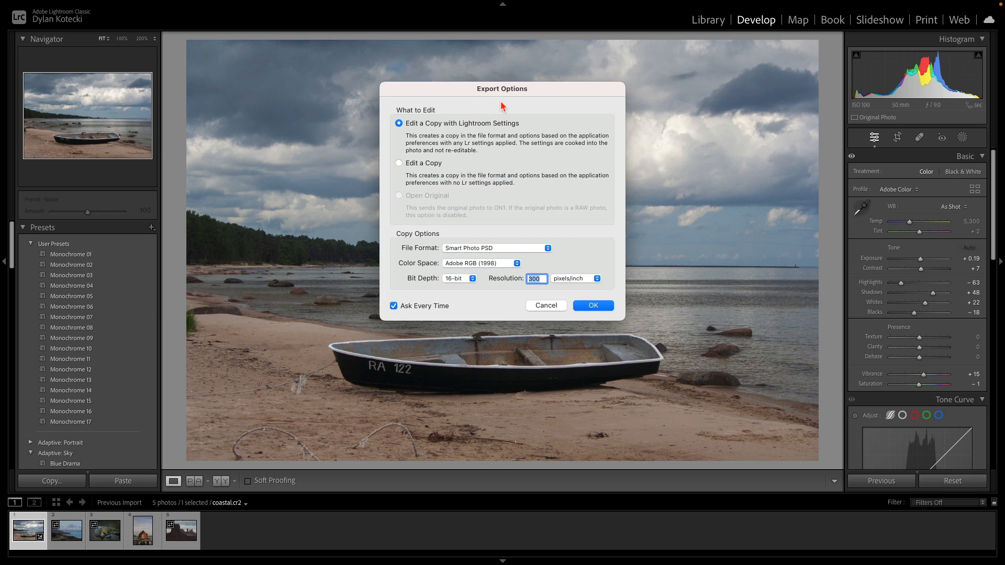
{"action": "mouse_move", "coordinate": [470, 135]}
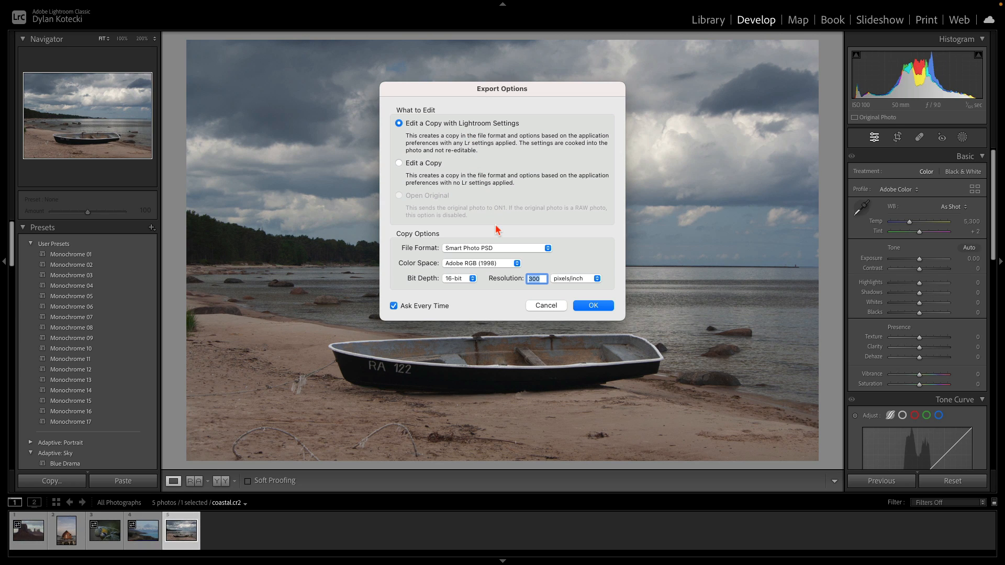
{"action": "mouse_move", "coordinate": [485, 262]}
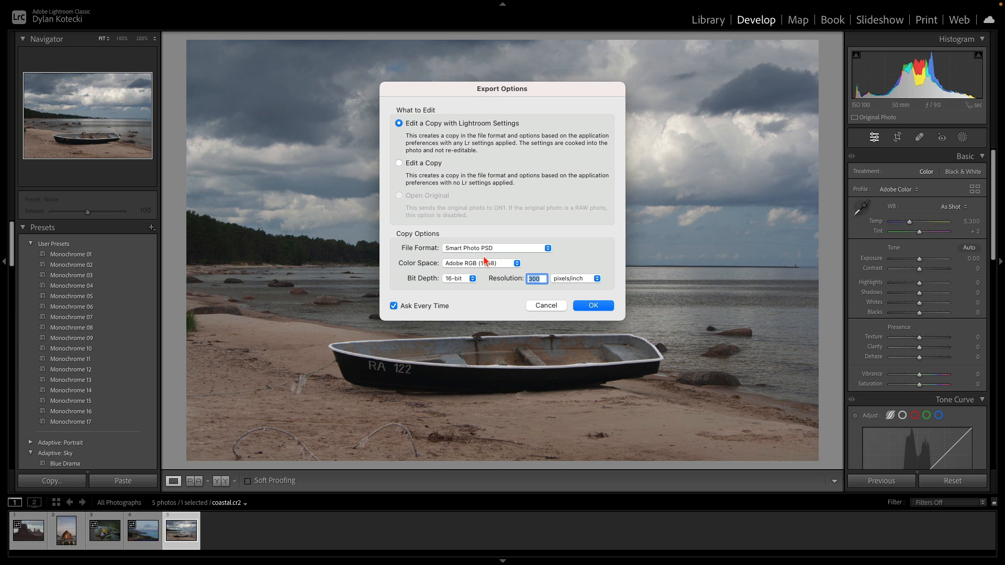
{"action": "mouse_move", "coordinate": [505, 251]}
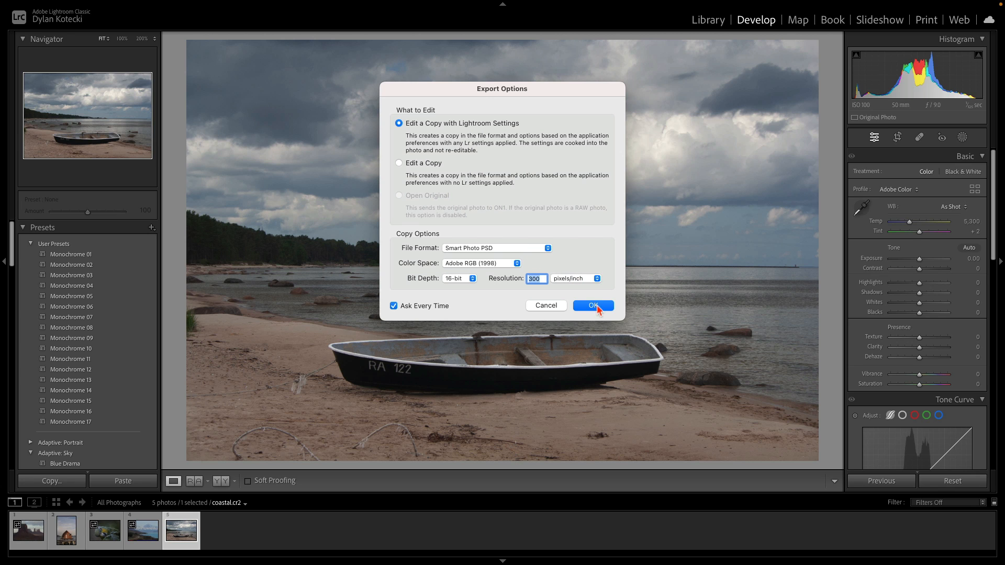
Confirm the export, then add Surreal Dynamic Contrast and a Darker Glow via the Super Brush
{"action": "left_click", "coordinate": [592, 305]}
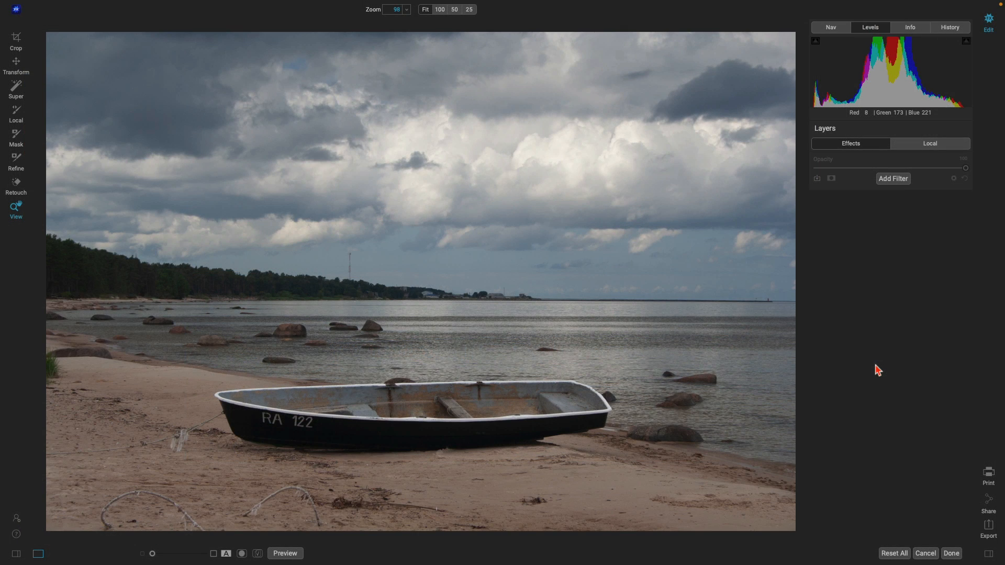
{"action": "mouse_move", "coordinate": [596, 372]}
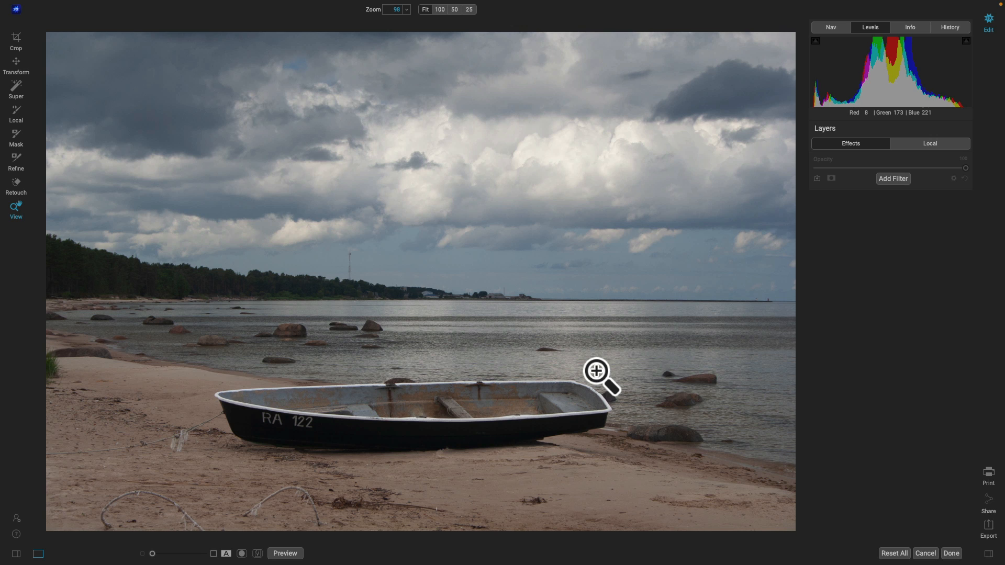
{"action": "left_click", "coordinate": [16, 90]}
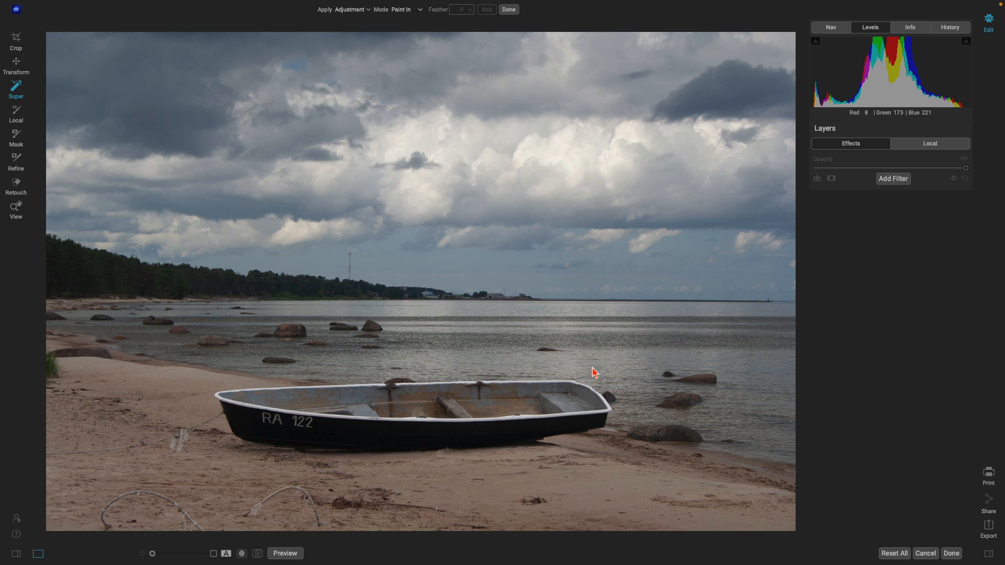
{"action": "left_click", "coordinate": [564, 398]}
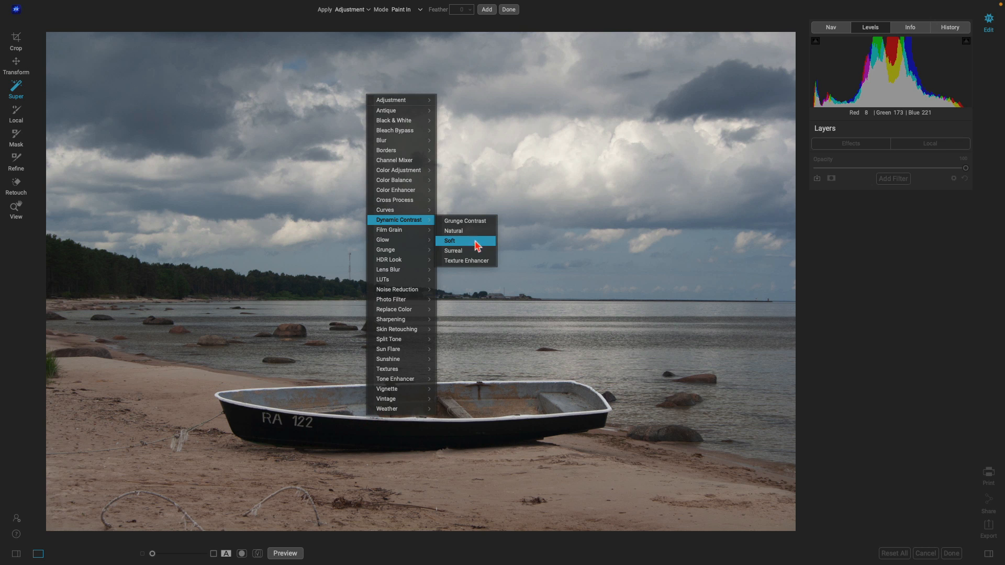
{"action": "mouse_move", "coordinate": [466, 250]}
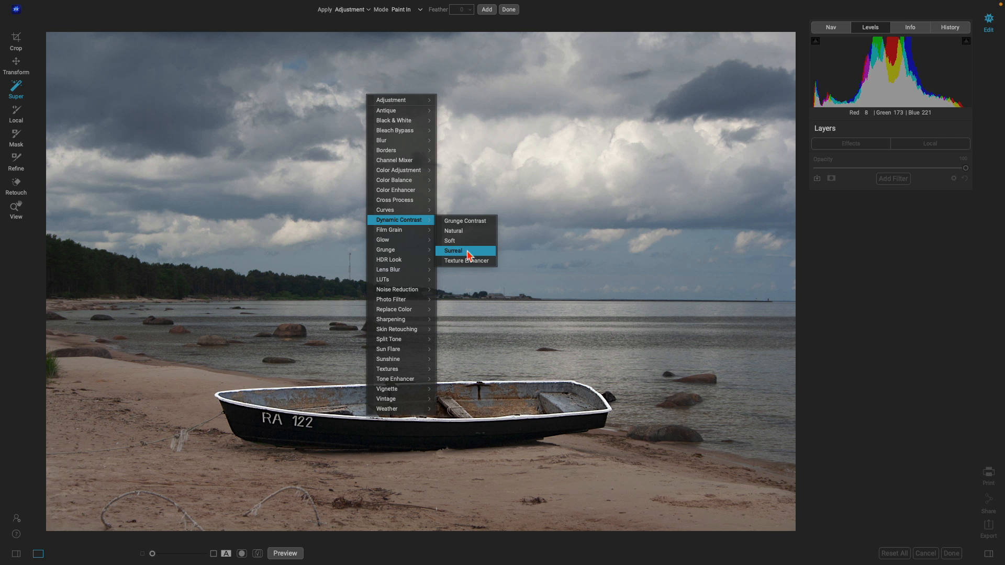
{"action": "left_click", "coordinate": [454, 250]}
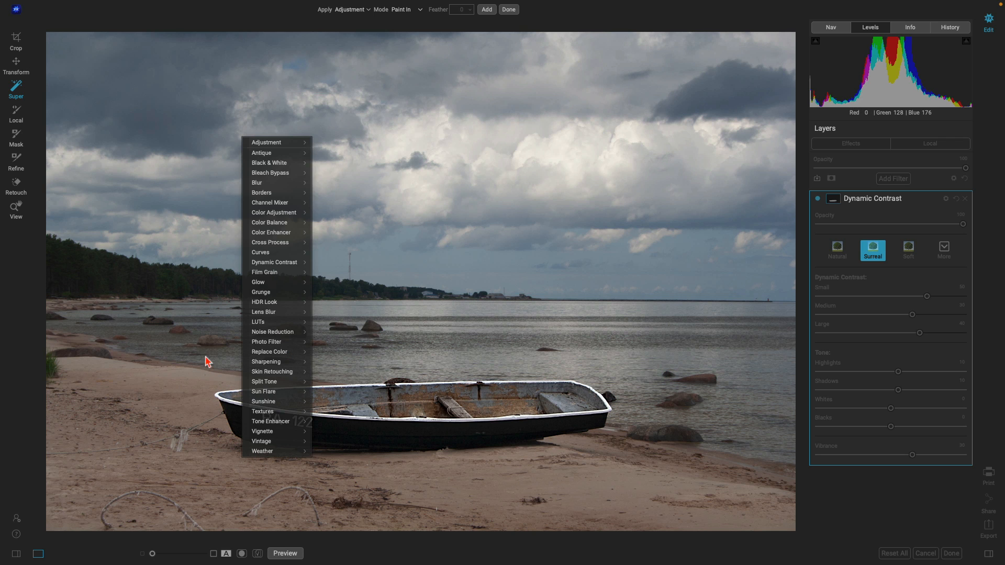
{"action": "mouse_move", "coordinate": [259, 282]}
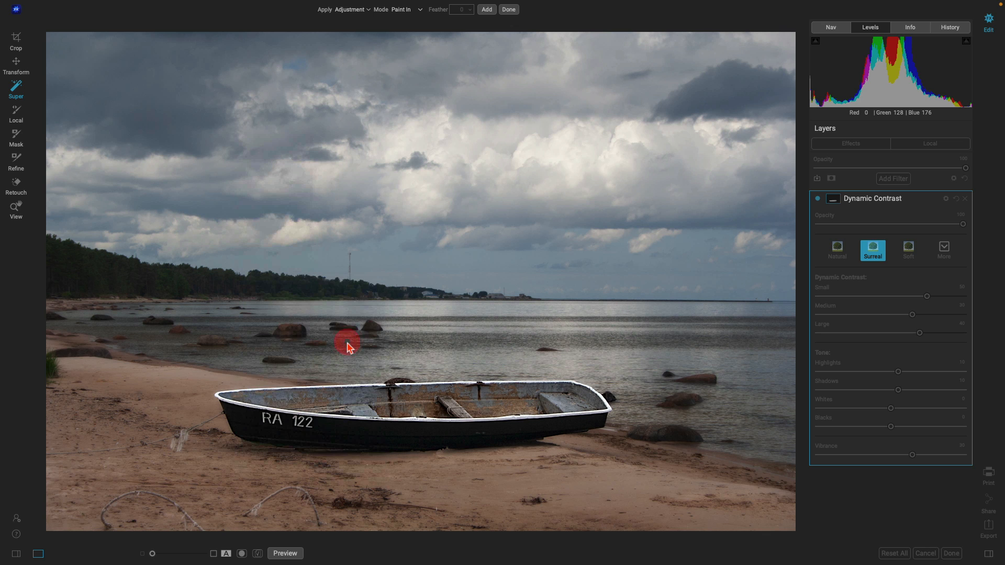
{"action": "left_click", "coordinate": [892, 178]}
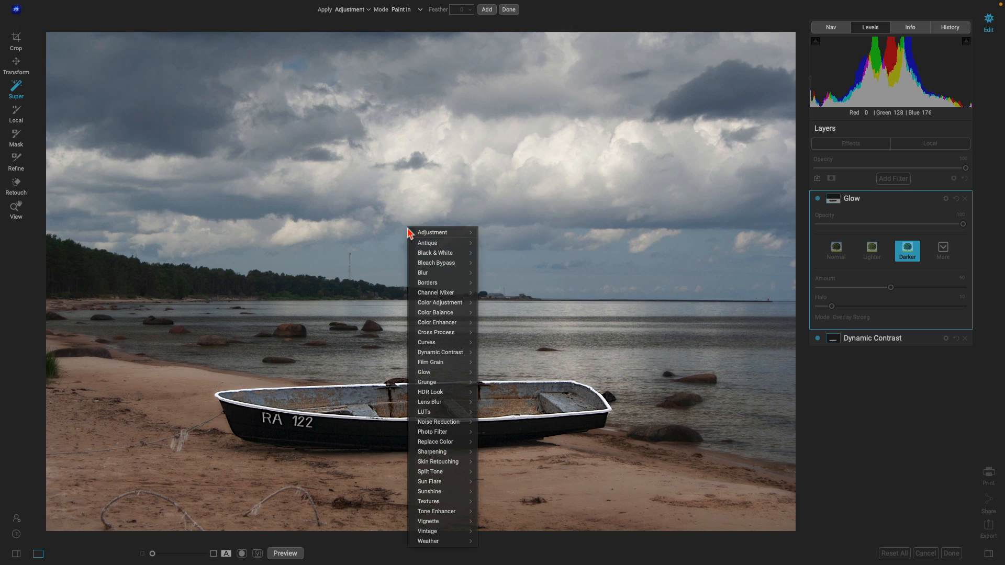
{"action": "mouse_move", "coordinate": [433, 233]}
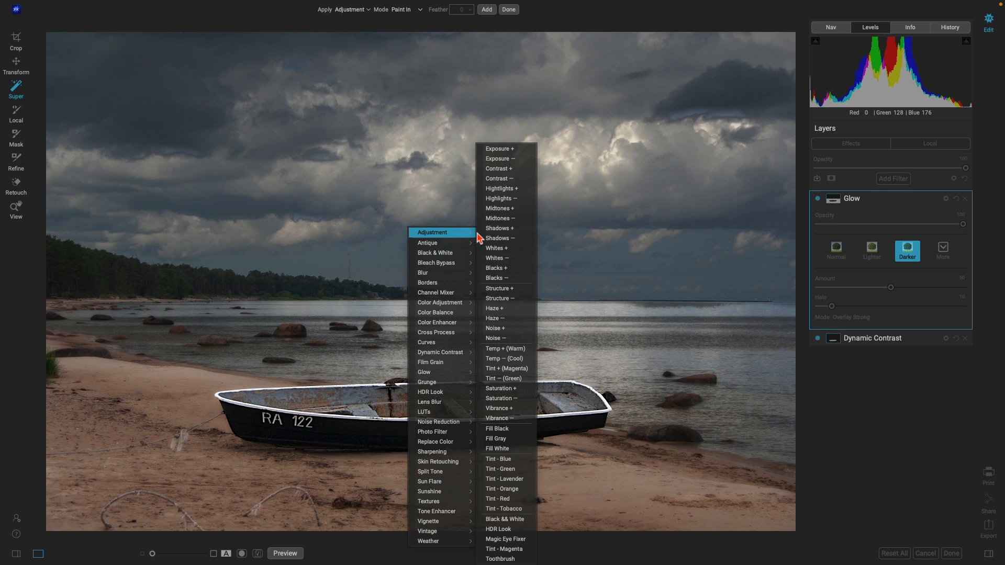
Add a Contrast+ local adjustment and lower its exposure to -0.2
{"action": "left_click", "coordinate": [501, 170]}
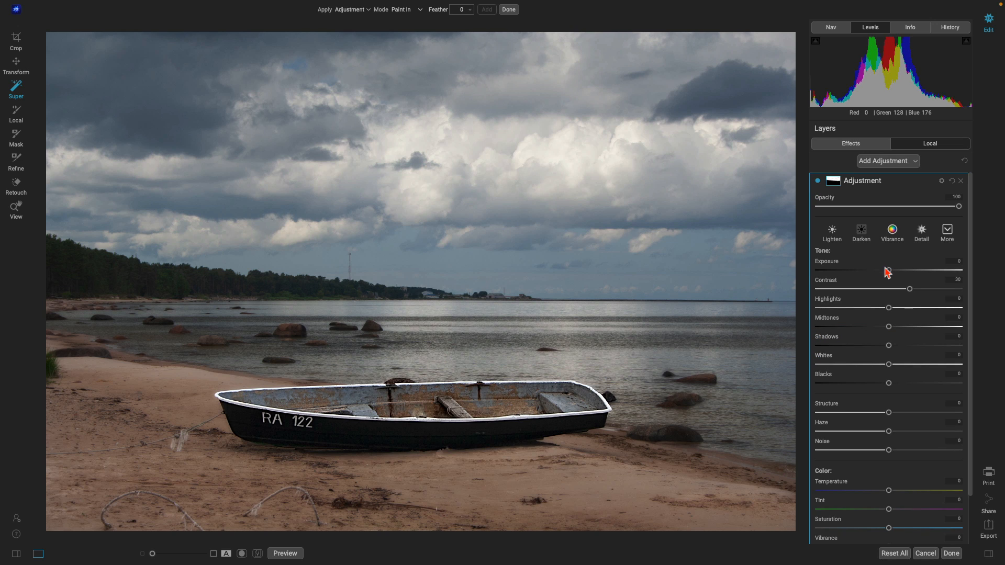
{"action": "left_click_drag", "start_coordinate": [889, 269], "coordinate": [887, 269]}
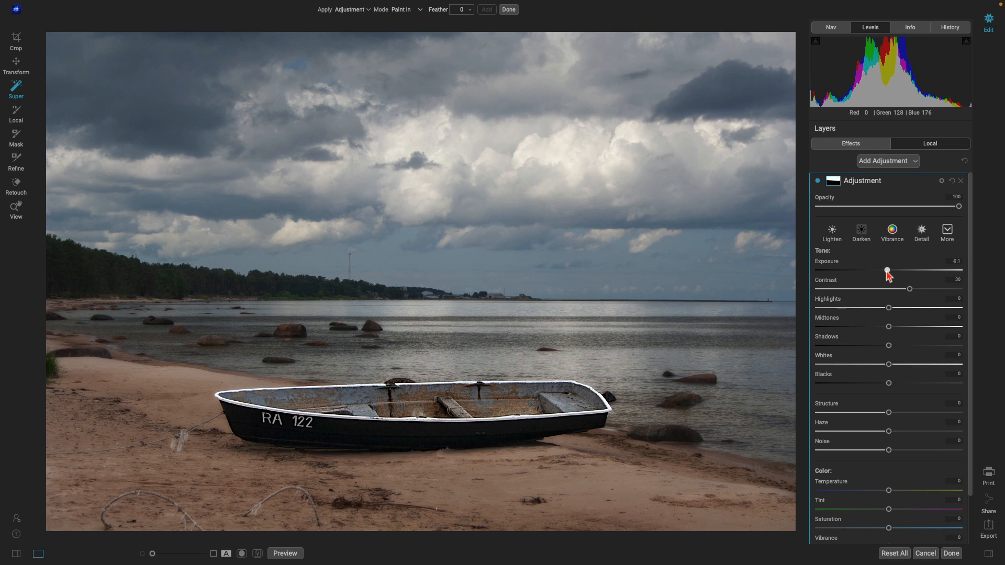
{"action": "left_click_drag", "start_coordinate": [888, 270], "coordinate": [887, 271]}
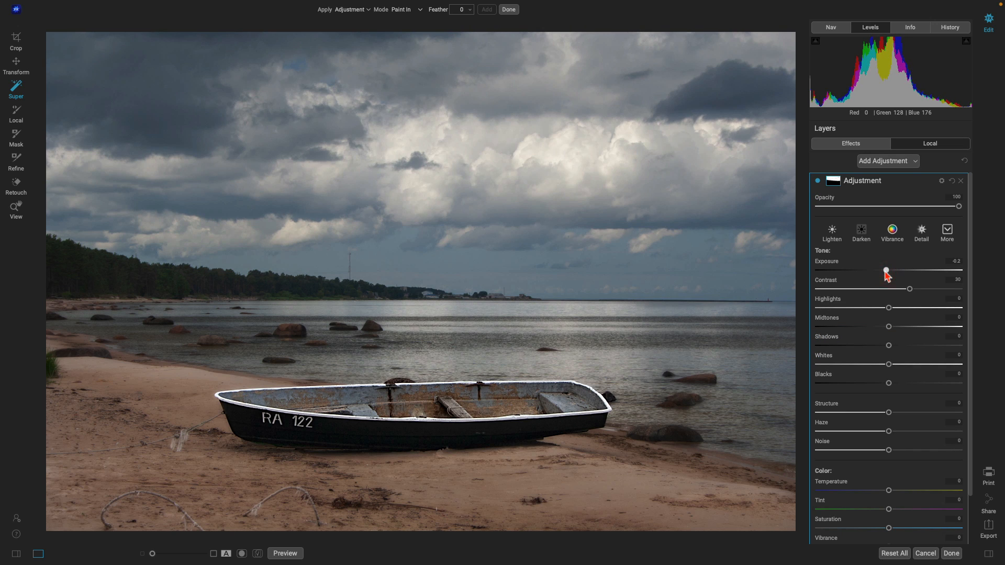
{"action": "mouse_move", "coordinate": [887, 271]}
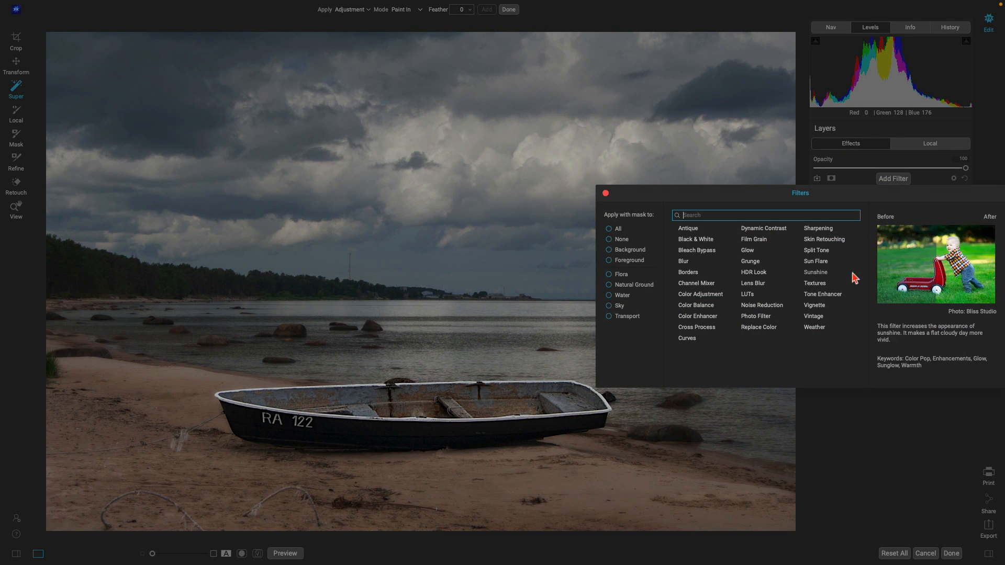
{"action": "mouse_move", "coordinate": [815, 305]}
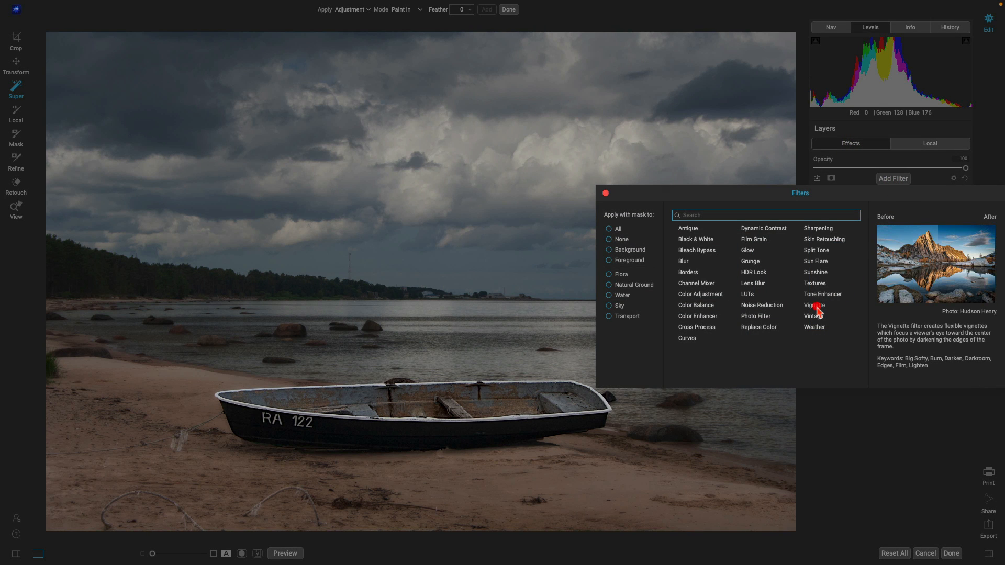
Add a Big Softy vignette at about 56 opacity and compare against the original
{"action": "left_click", "coordinate": [815, 305]}
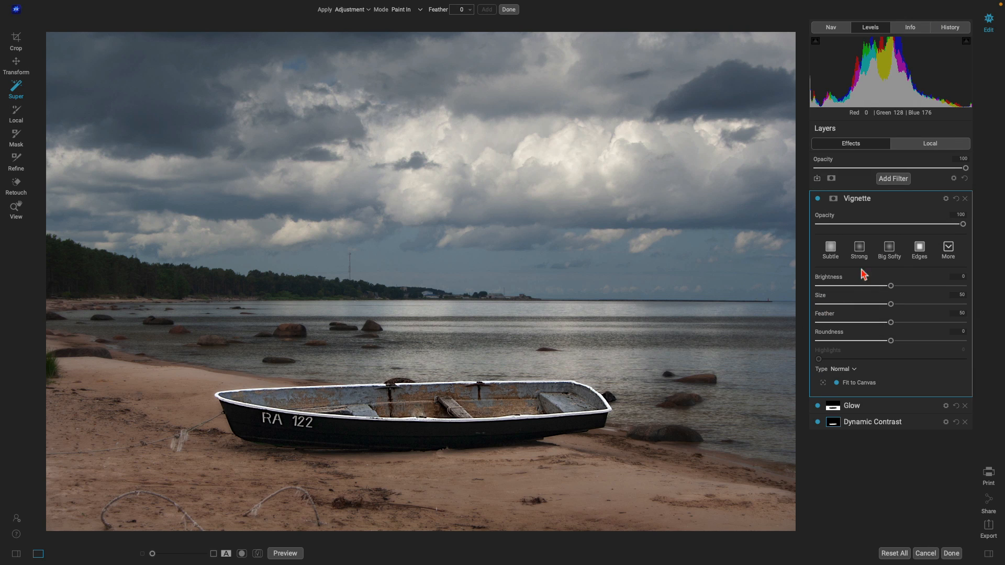
{"action": "left_click", "coordinate": [888, 248]}
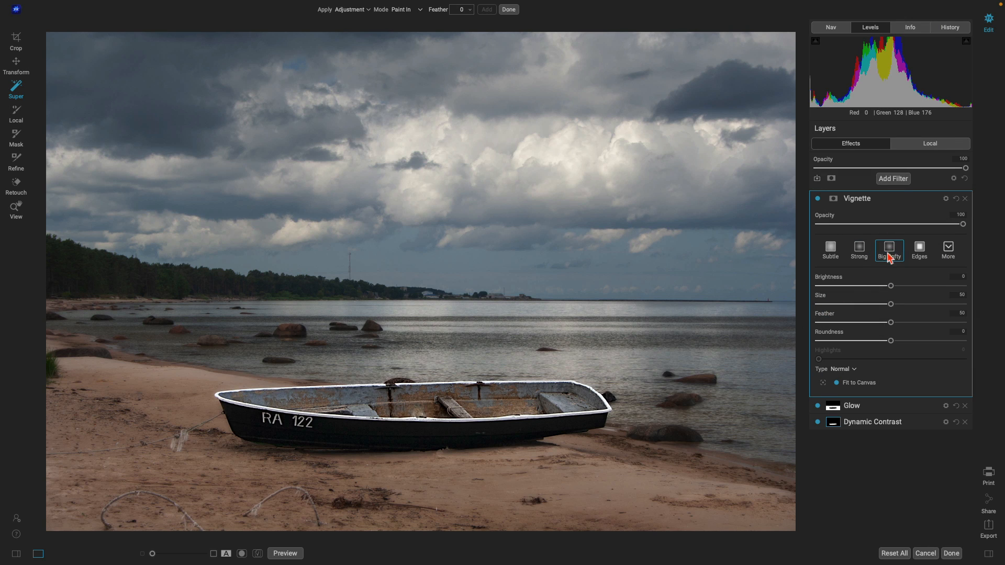
{"action": "left_click", "coordinate": [888, 247]}
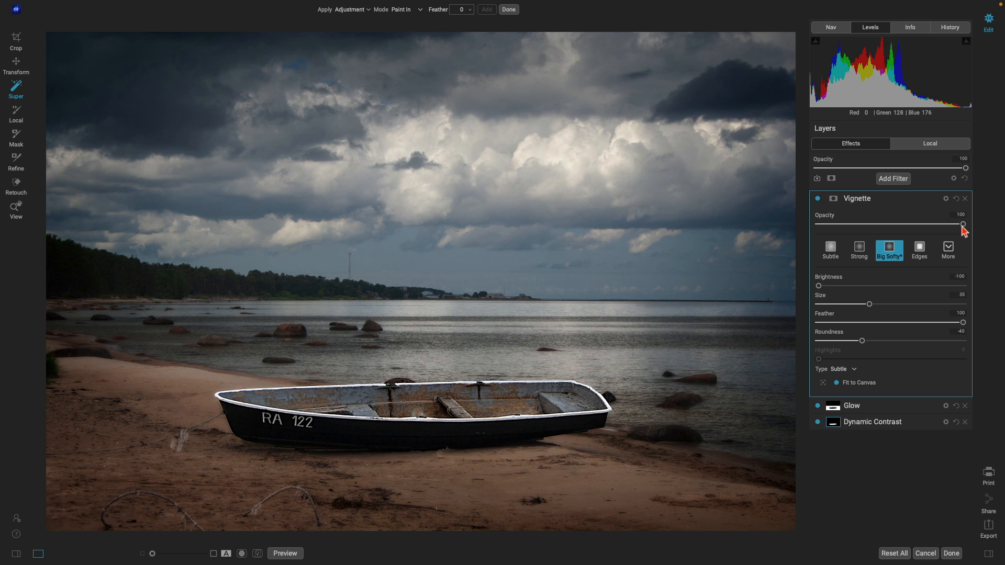
{"action": "left_click_drag", "start_coordinate": [963, 224], "coordinate": [904, 224]}
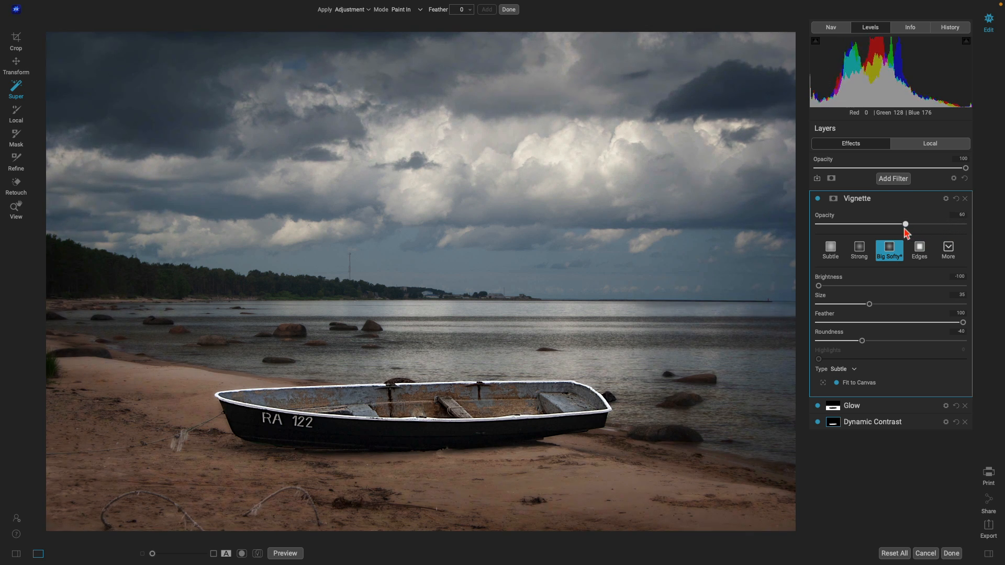
{"action": "left_click_drag", "start_coordinate": [905, 224], "coordinate": [925, 224]}
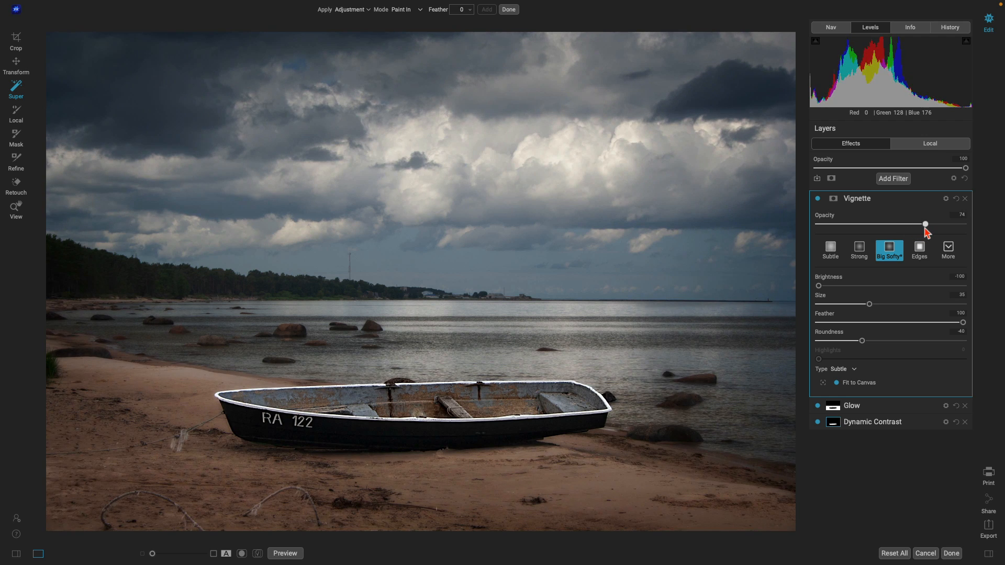
{"action": "left_click_drag", "start_coordinate": [924, 224], "coordinate": [900, 224]}
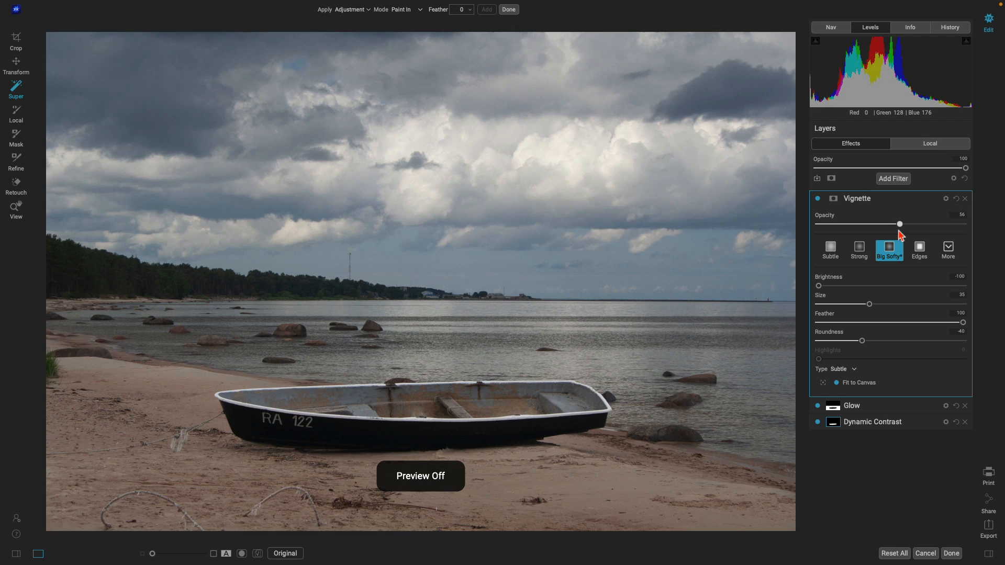
{"action": "left_click", "coordinate": [284, 553]}
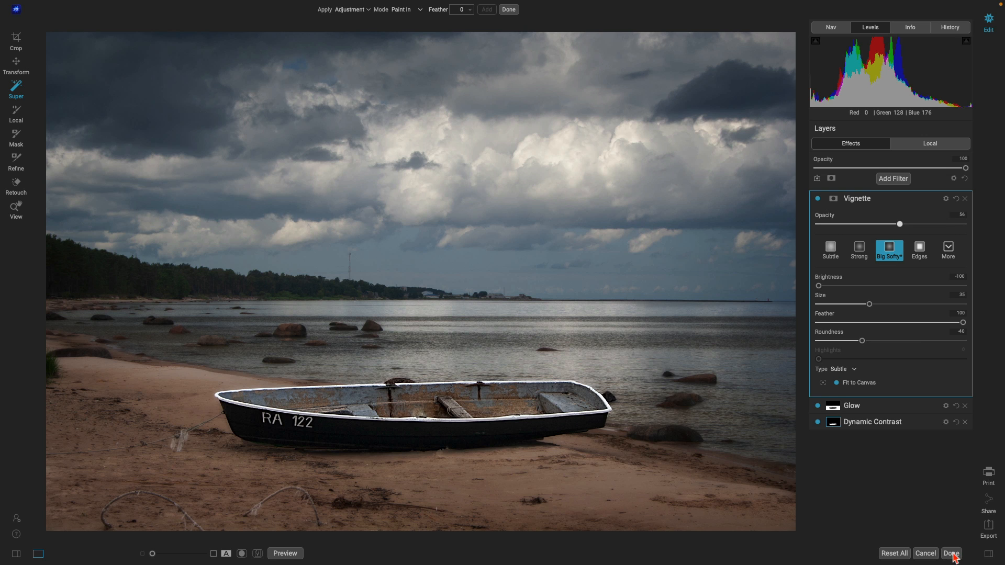
Finish with Done and select the edited coastal Smart Photo.psd copy in the filmstrip
{"action": "left_click", "coordinate": [952, 553]}
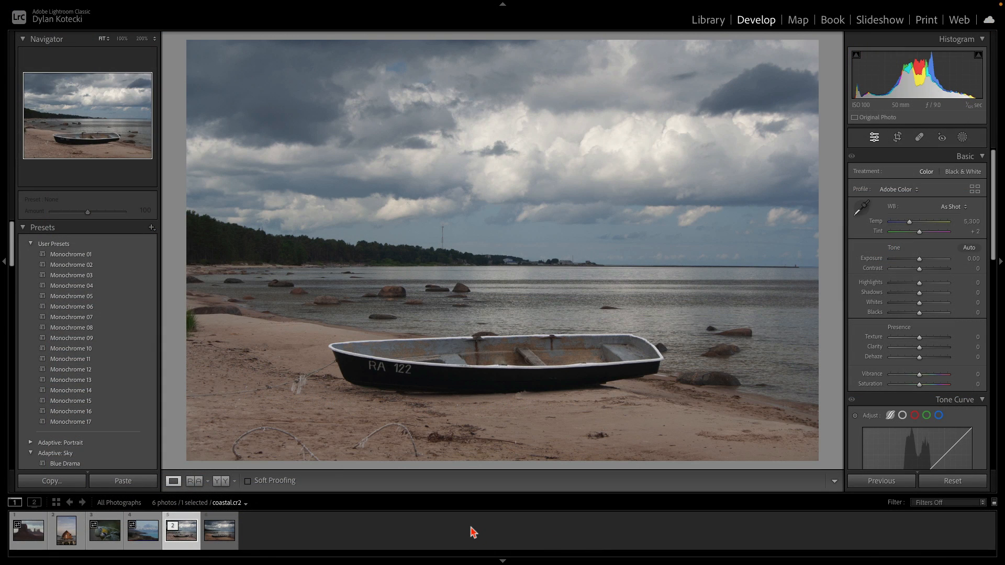
{"action": "mouse_move", "coordinate": [516, 410]}
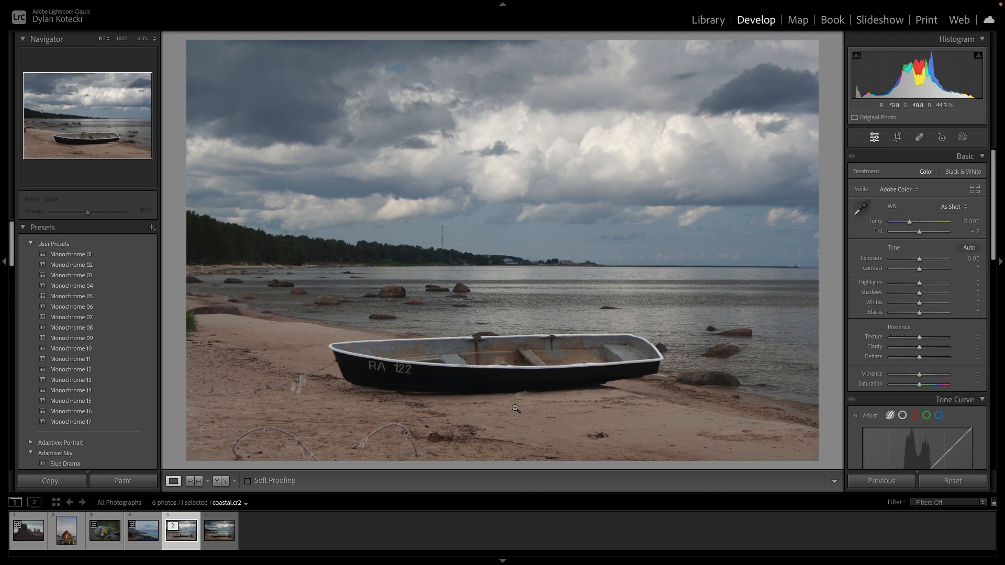
{"action": "left_click", "coordinate": [219, 530]}
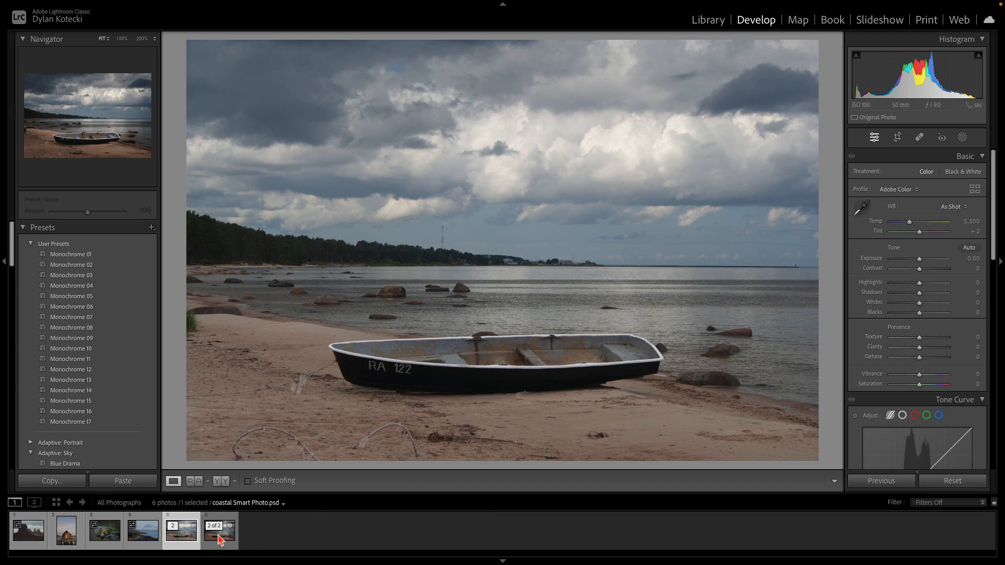
{"action": "left_click", "coordinate": [218, 530]}
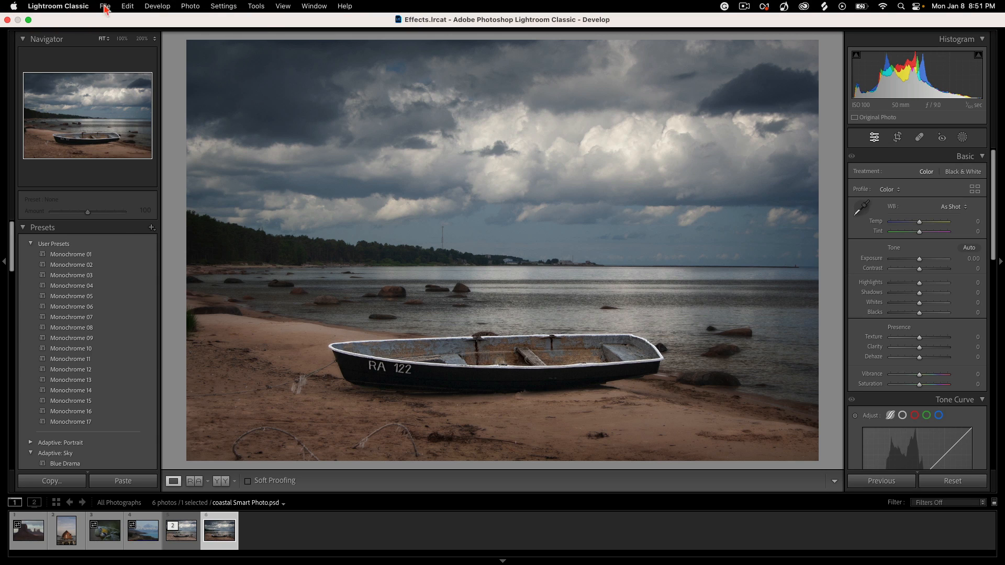
Reopen the coastal Smart Photo original in ON1 Effects 2023 from Plug-in Extras
{"action": "left_click", "coordinate": [104, 7]}
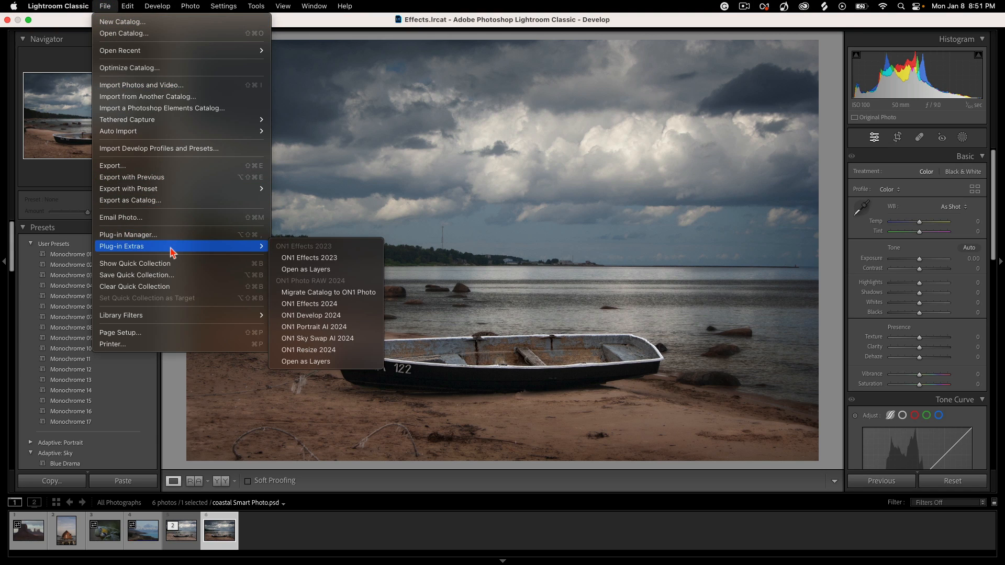
{"action": "mouse_move", "coordinate": [327, 257]}
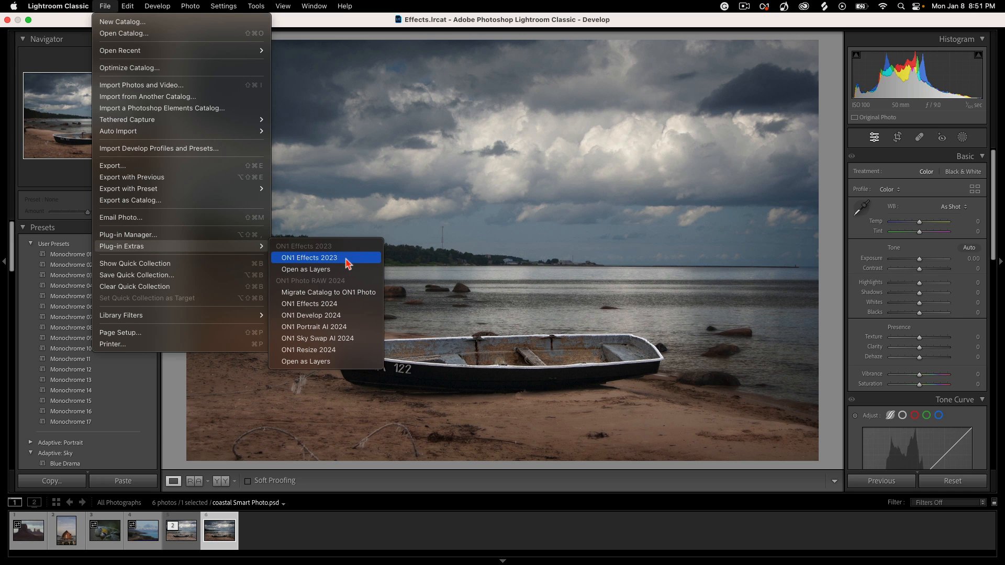
{"action": "left_click", "coordinate": [309, 258]}
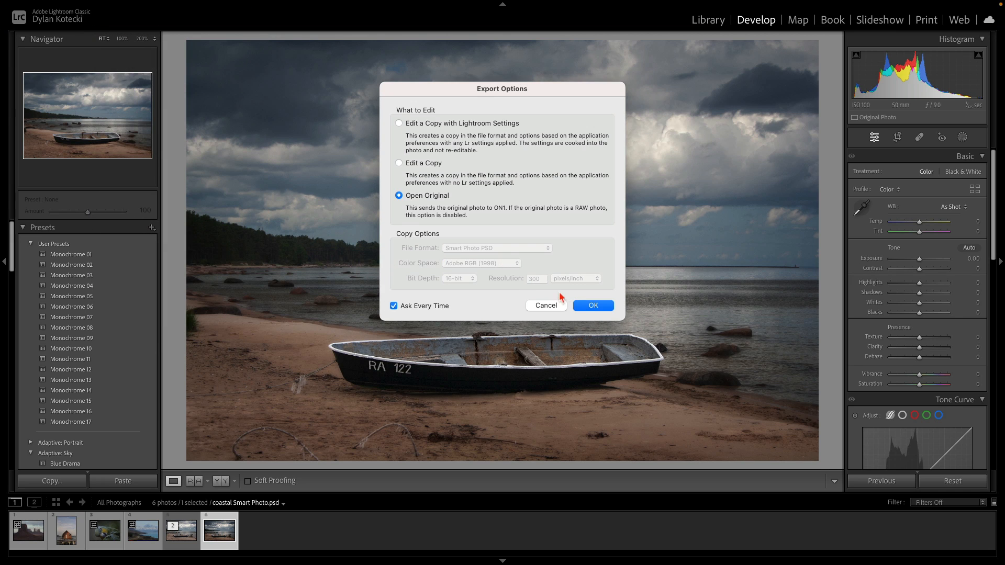
{"action": "left_click", "coordinate": [591, 305]}
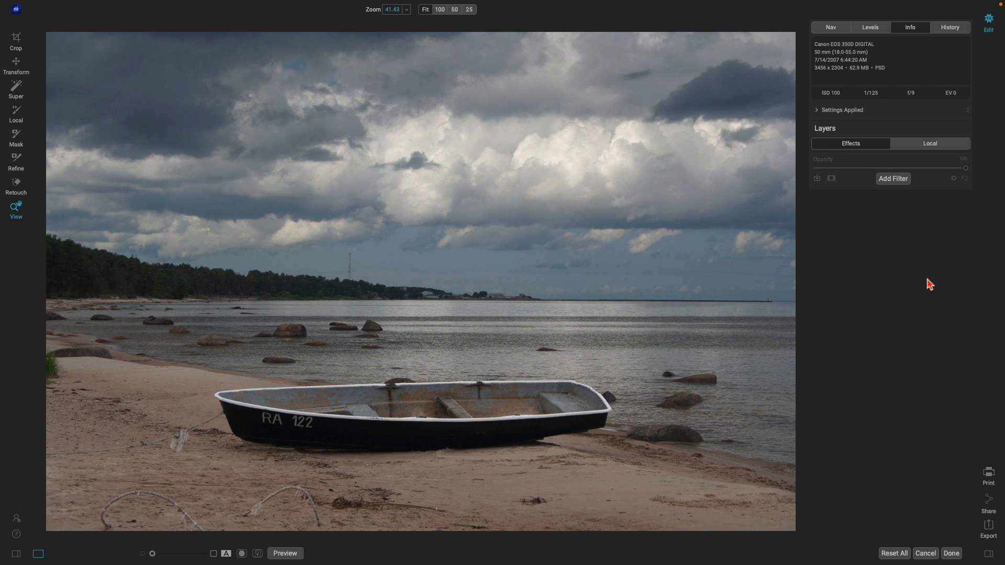
Inspect the saved Glow and Dynamic Contrast layers, then close back to Lightroom
{"action": "left_click", "coordinate": [892, 178]}
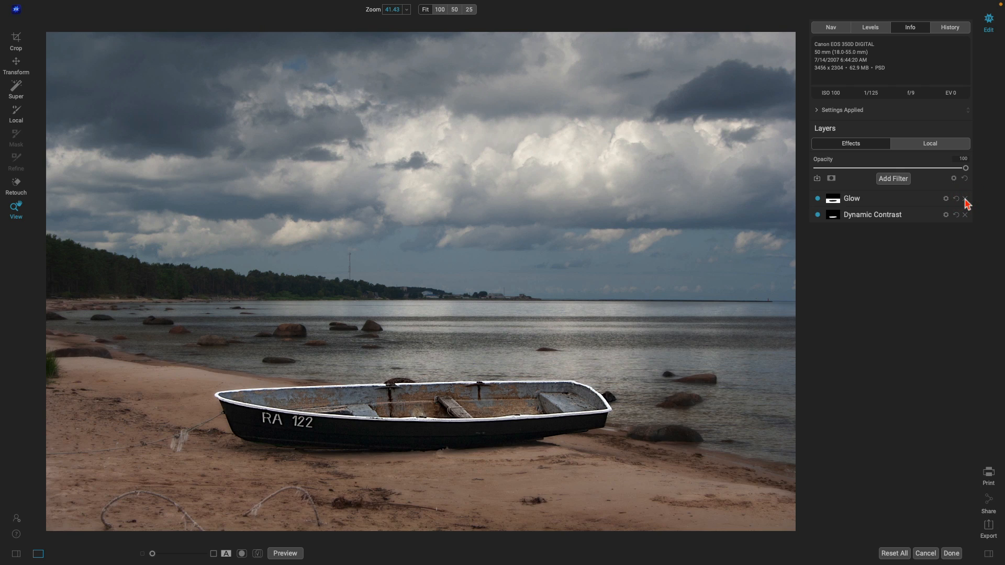
{"action": "left_click", "coordinate": [964, 198]}
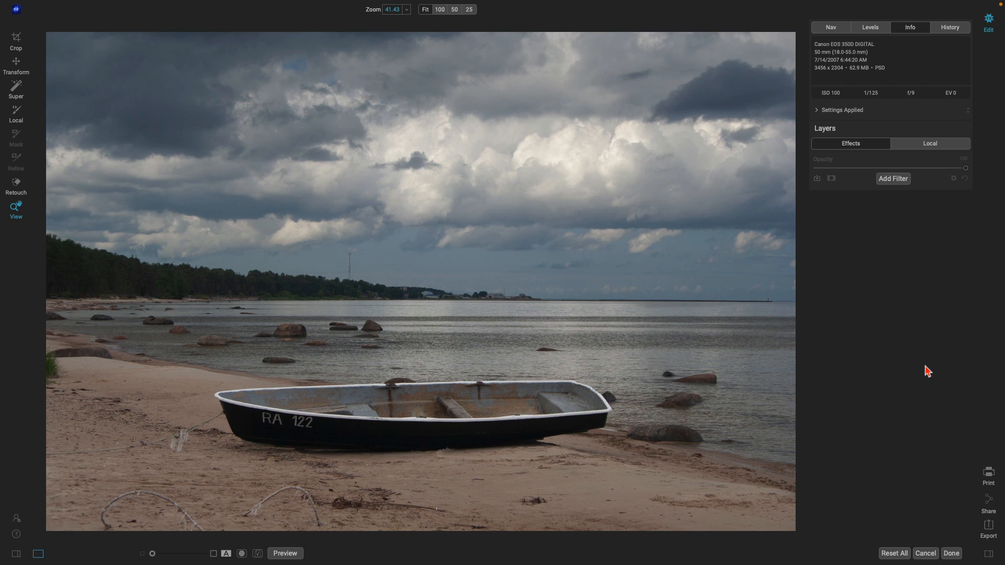
{"action": "left_click", "coordinate": [892, 178]}
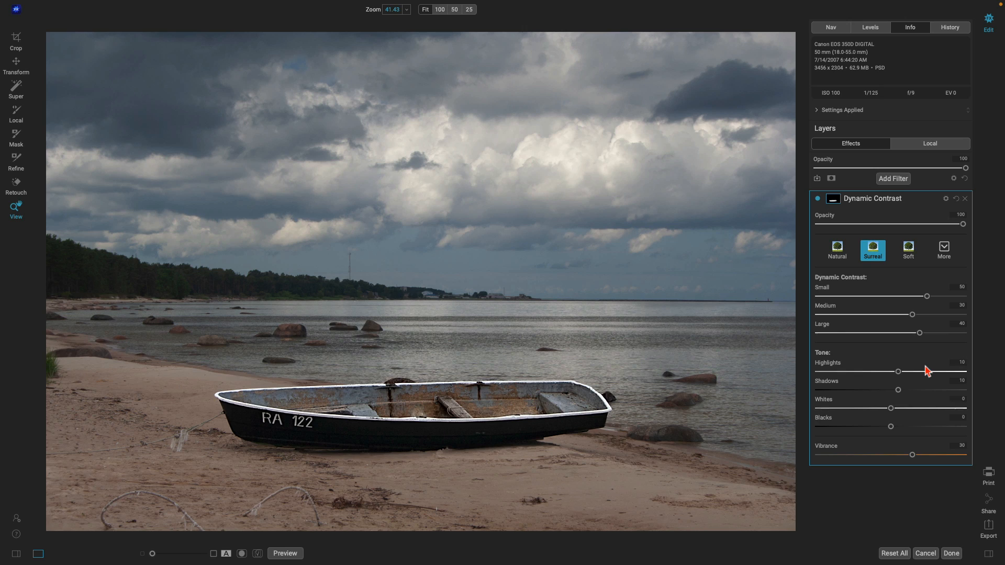
{"action": "left_click", "coordinate": [892, 178]}
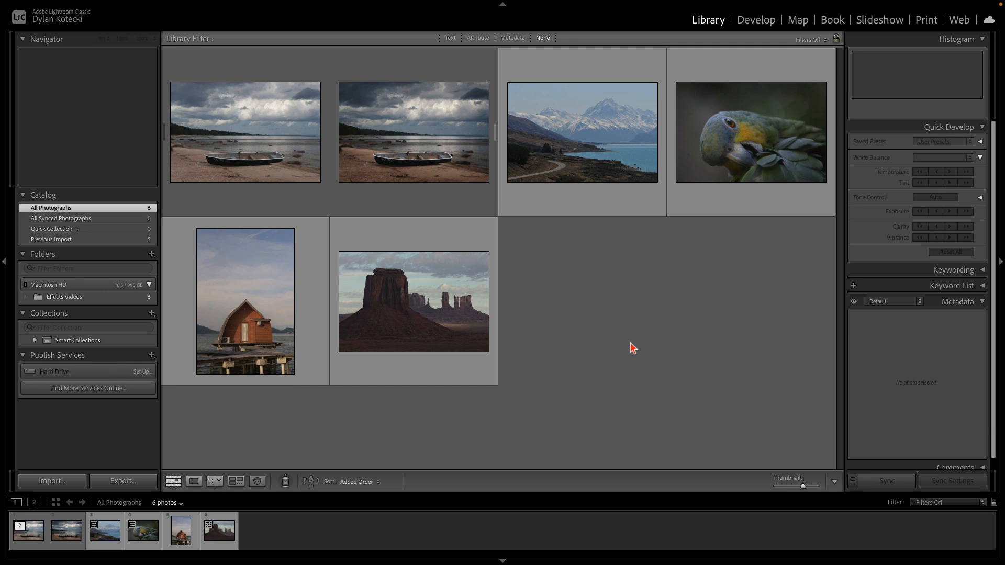
{"action": "mouse_move", "coordinate": [603, 172]}
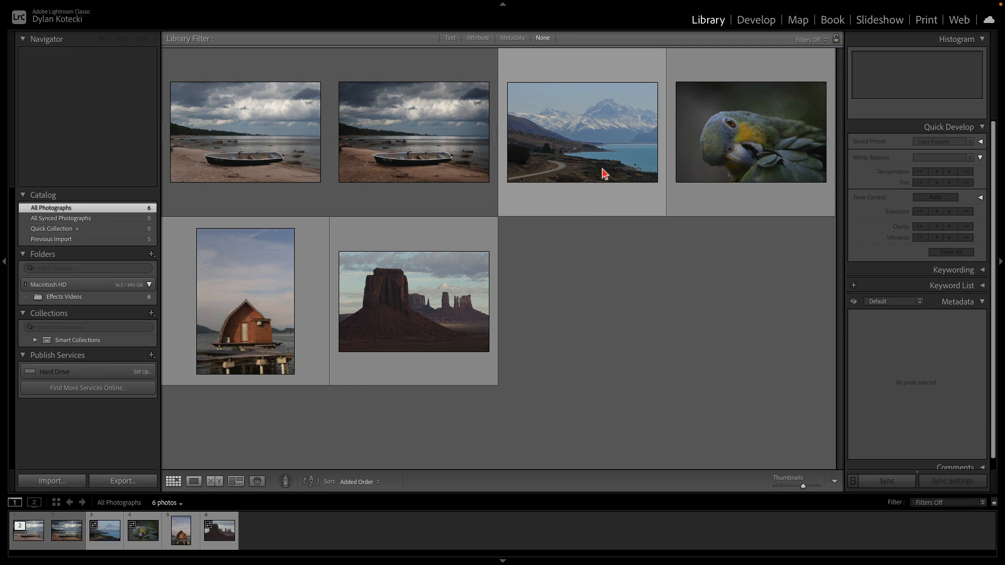
Select the four other photos and batch-send them to ON1 as copies, pausing on the first
{"action": "left_click", "coordinate": [582, 132]}
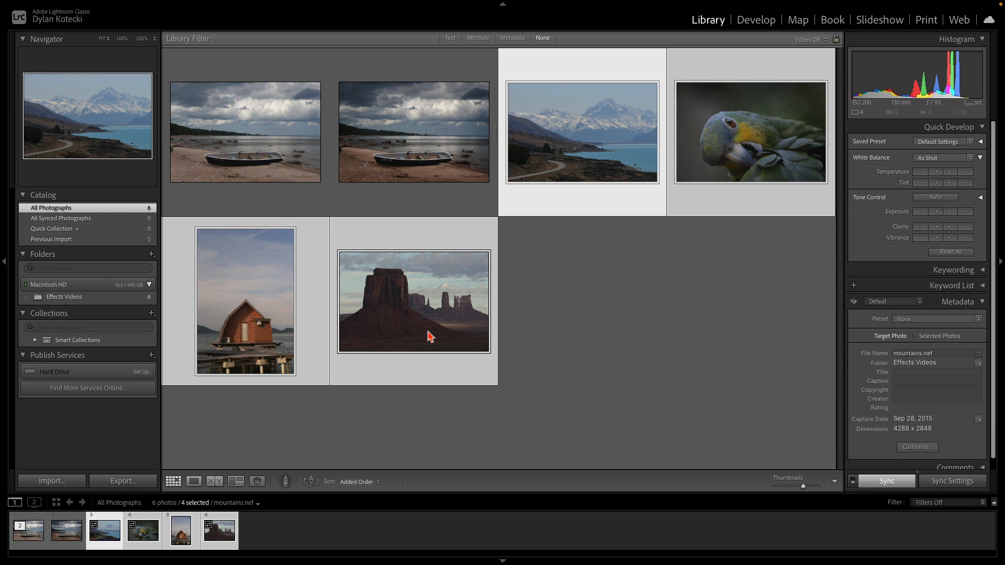
{"action": "left_click", "coordinate": [104, 6]}
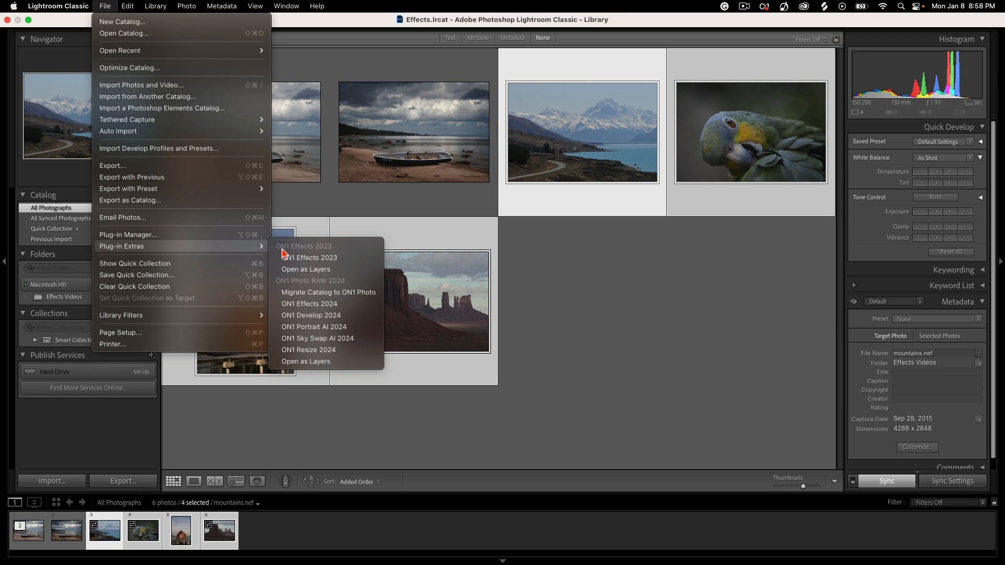
{"action": "mouse_move", "coordinate": [327, 258]}
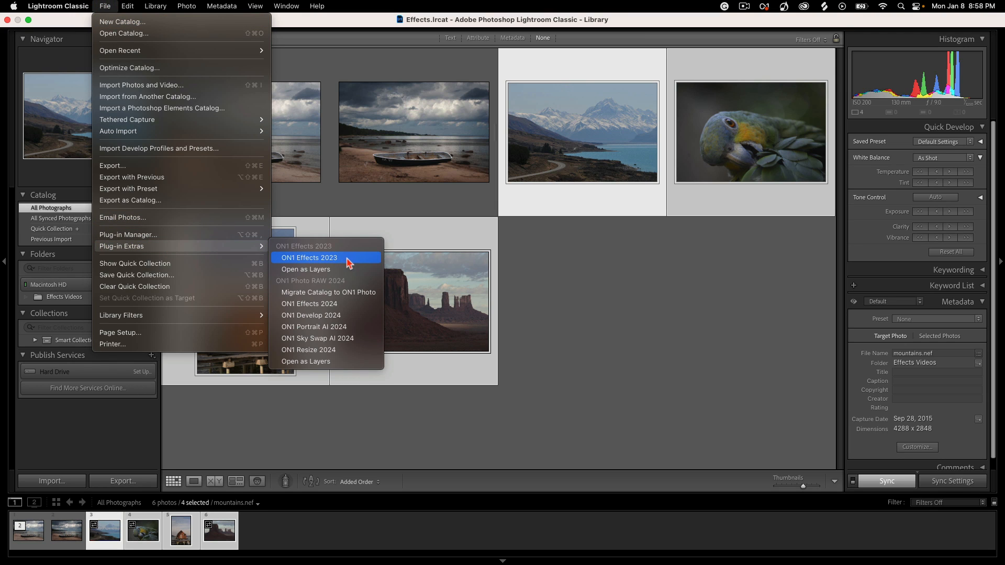
{"action": "left_click", "coordinate": [310, 258]}
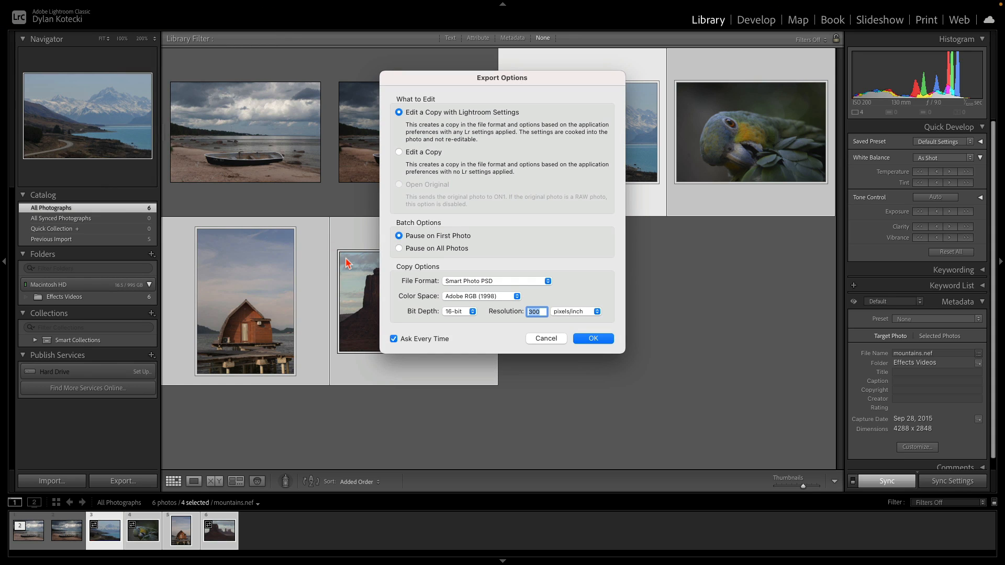
{"action": "mouse_move", "coordinate": [525, 108]}
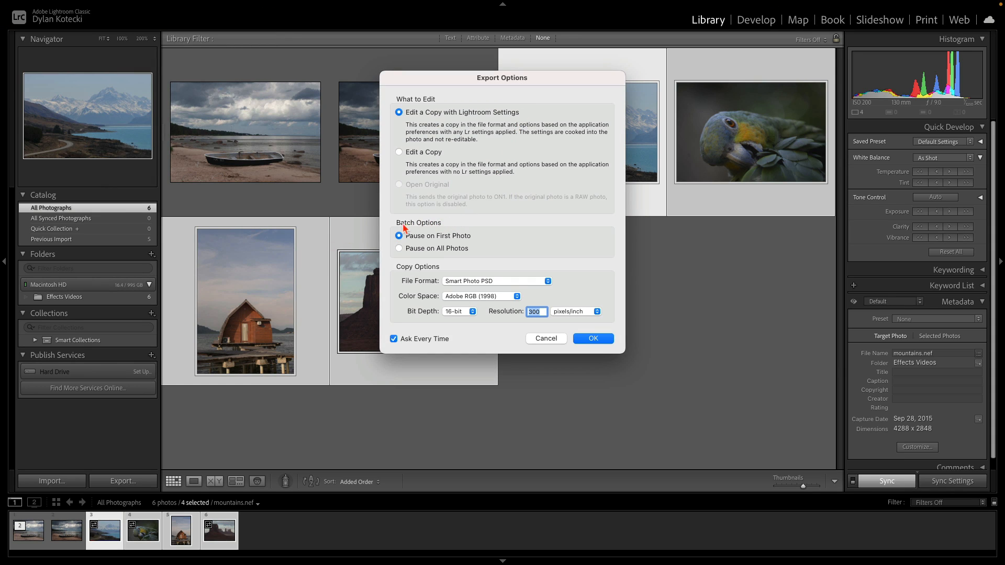
{"action": "mouse_move", "coordinate": [414, 244]}
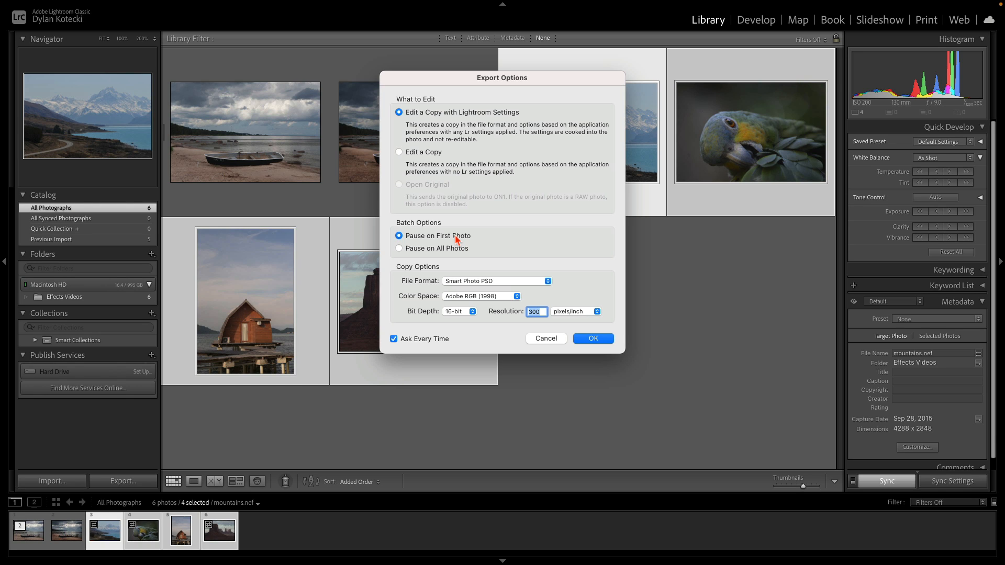
{"action": "left_click", "coordinate": [592, 338]}
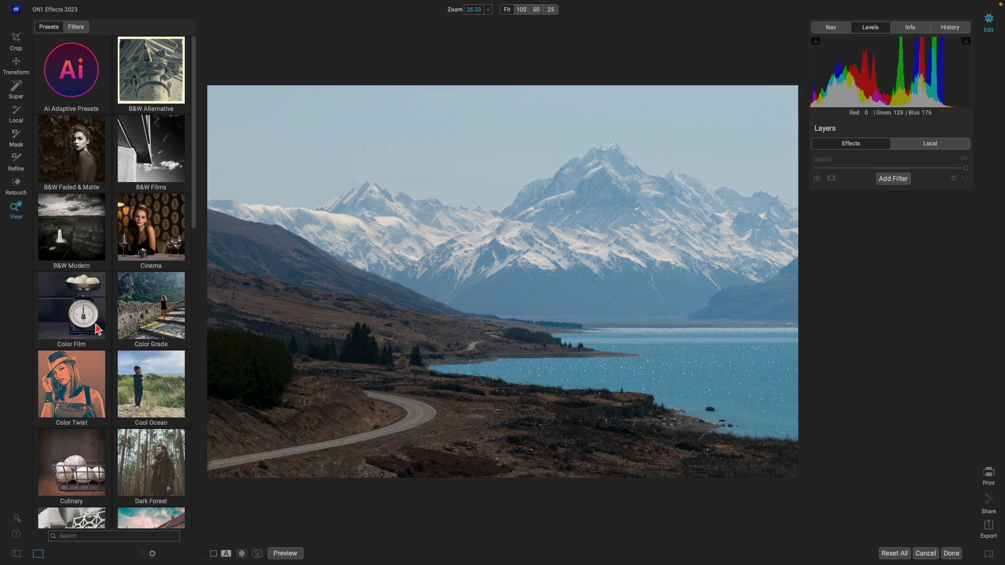
{"action": "mouse_move", "coordinate": [87, 233]}
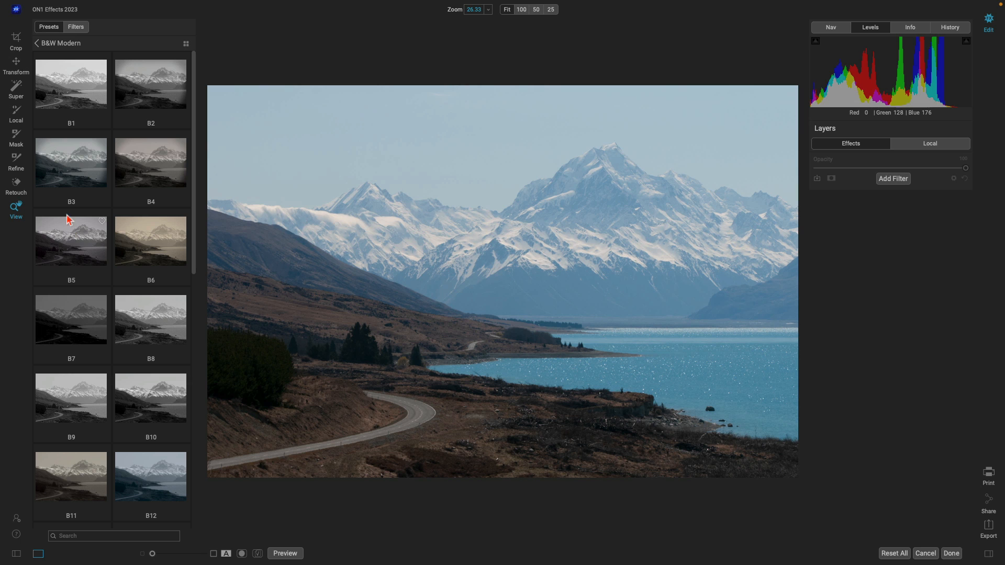
Try the B3 look, then apply the B&W Modern B5 preset to the mountain lake photo
{"action": "left_click", "coordinate": [70, 163]}
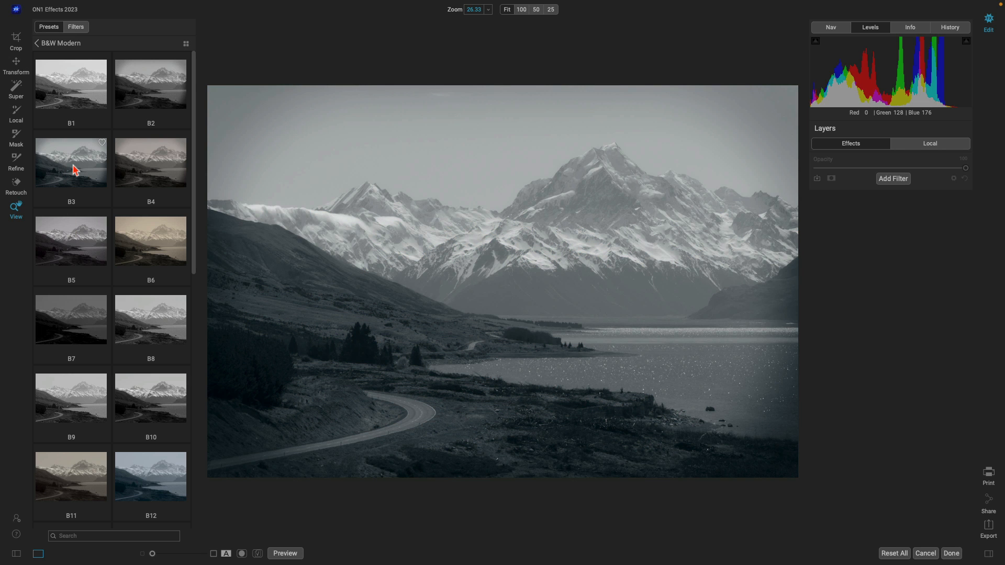
{"action": "left_click", "coordinate": [71, 83]}
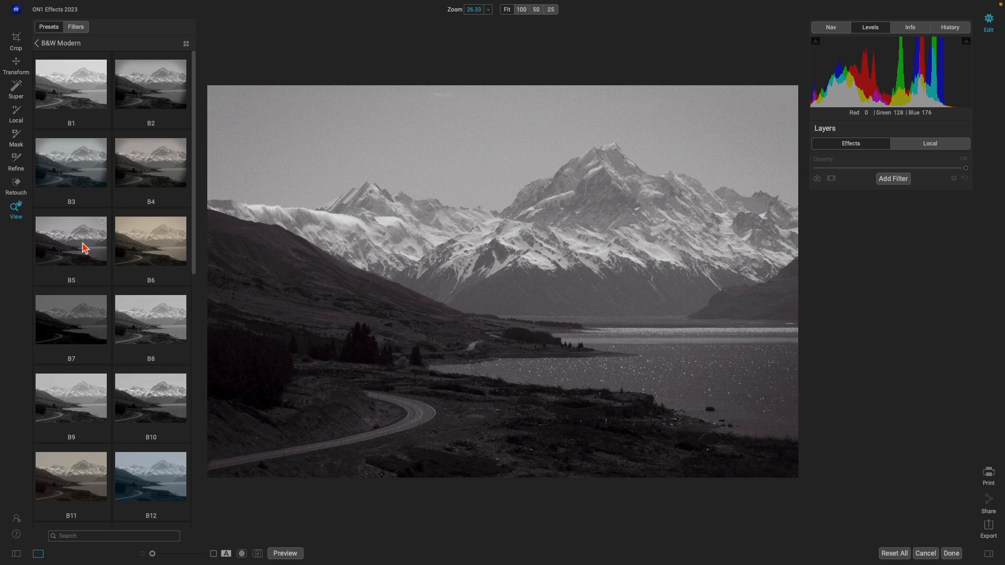
{"action": "left_click", "coordinate": [70, 241]}
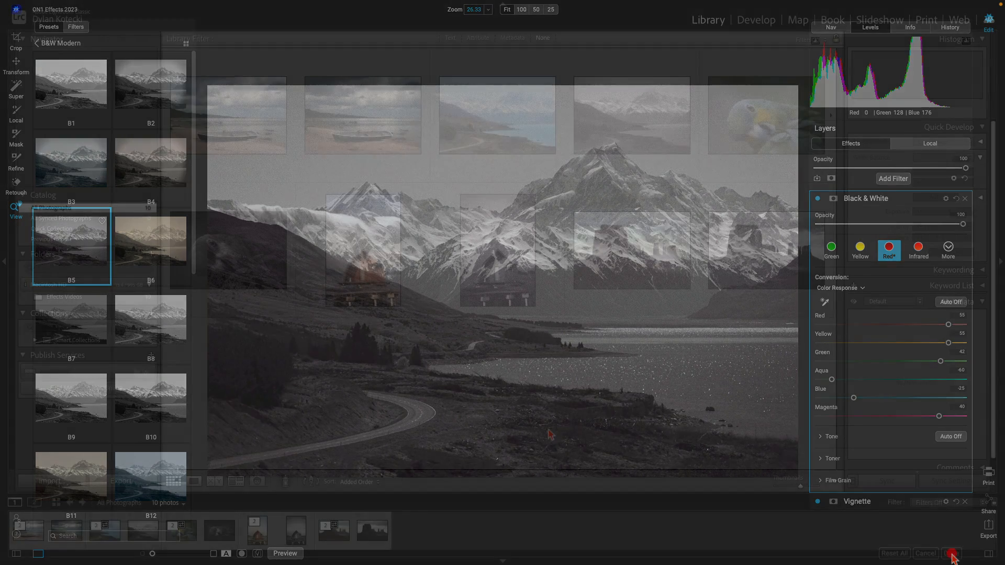
Apply the look to the batch and review each processed Smart Photo copy in the Lightroom filmstrip
{"action": "left_click", "coordinate": [953, 552]}
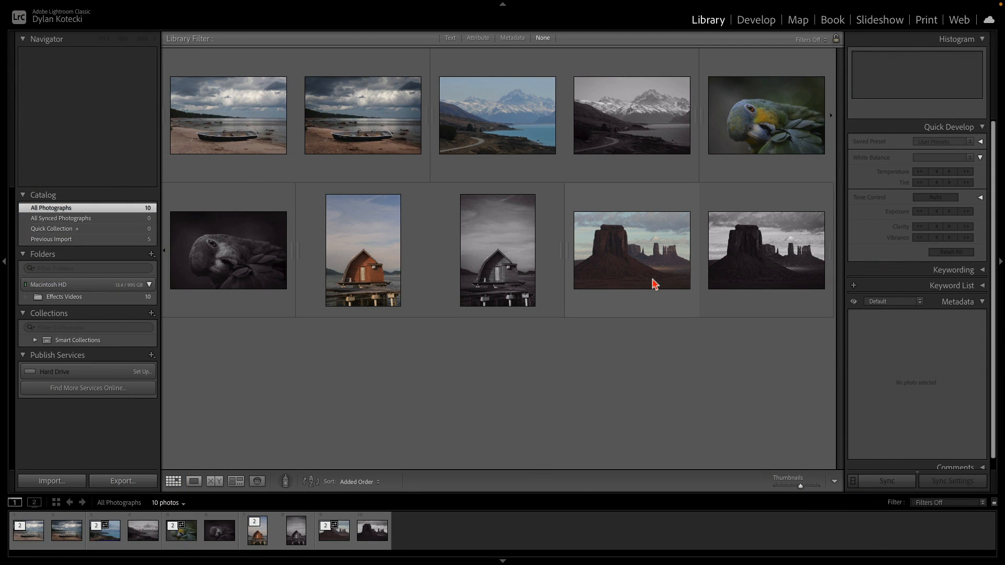
{"action": "double_click", "coordinate": [496, 116]}
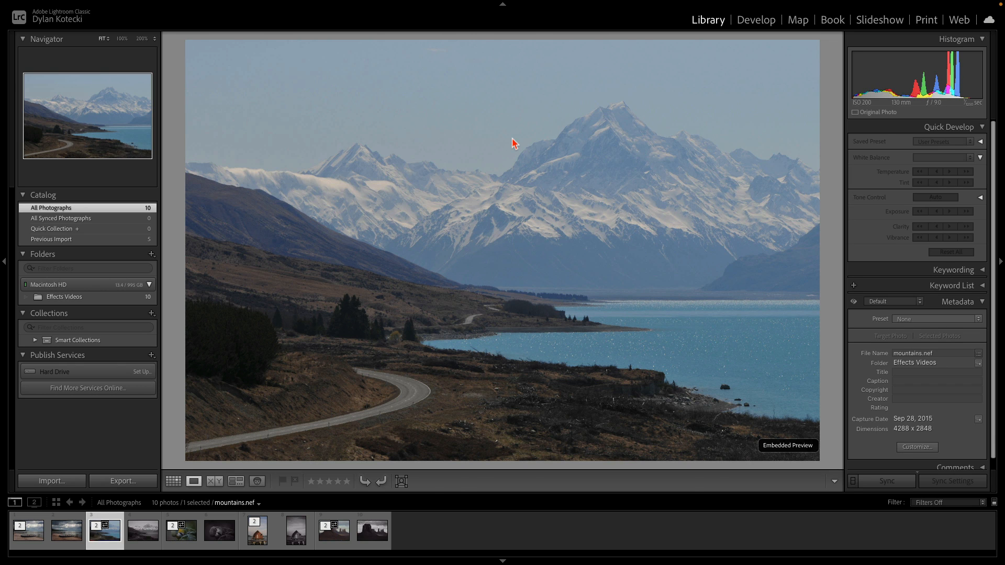
{"action": "left_click", "coordinate": [142, 530]}
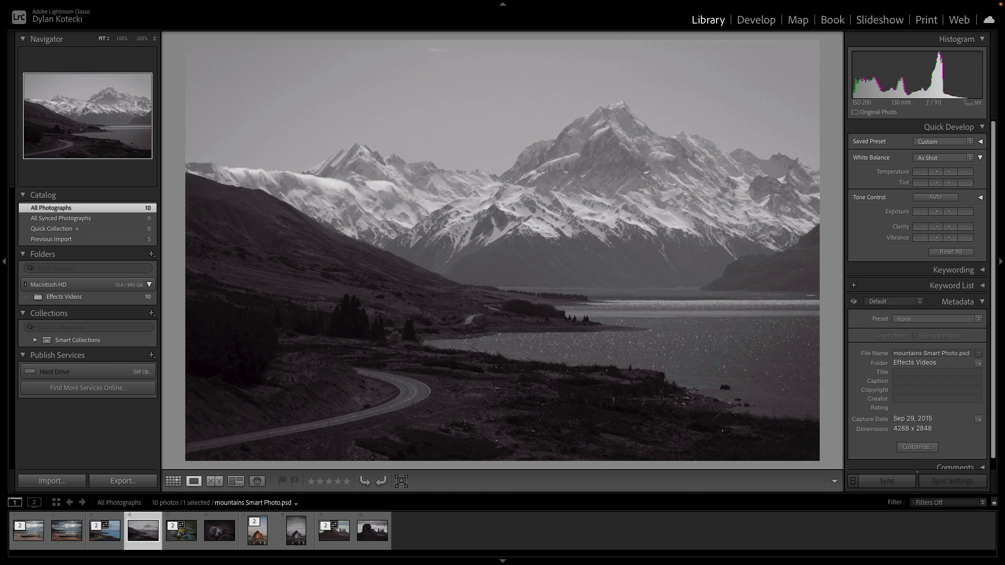
{"action": "left_click", "coordinate": [219, 530]}
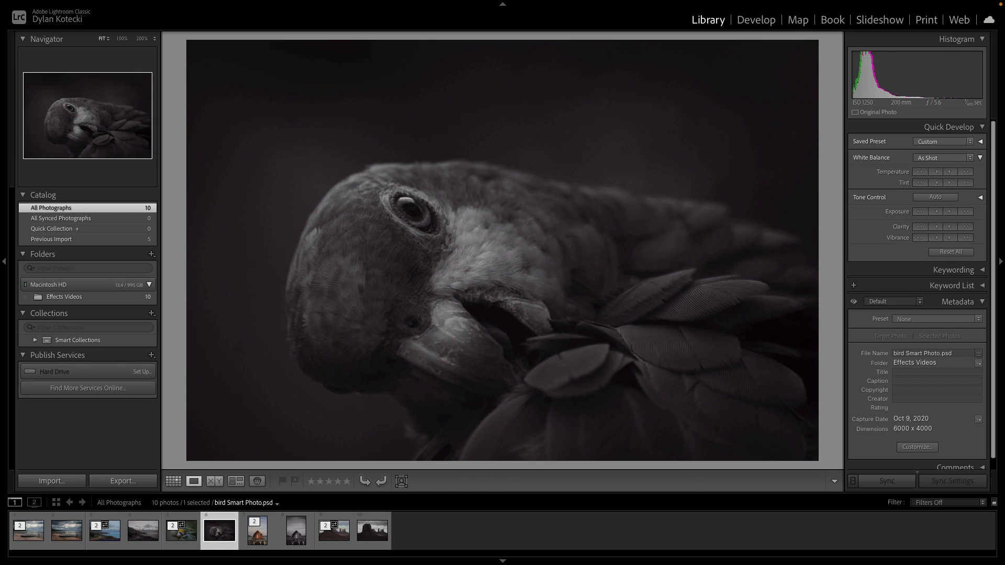
{"action": "left_click", "coordinate": [296, 530]}
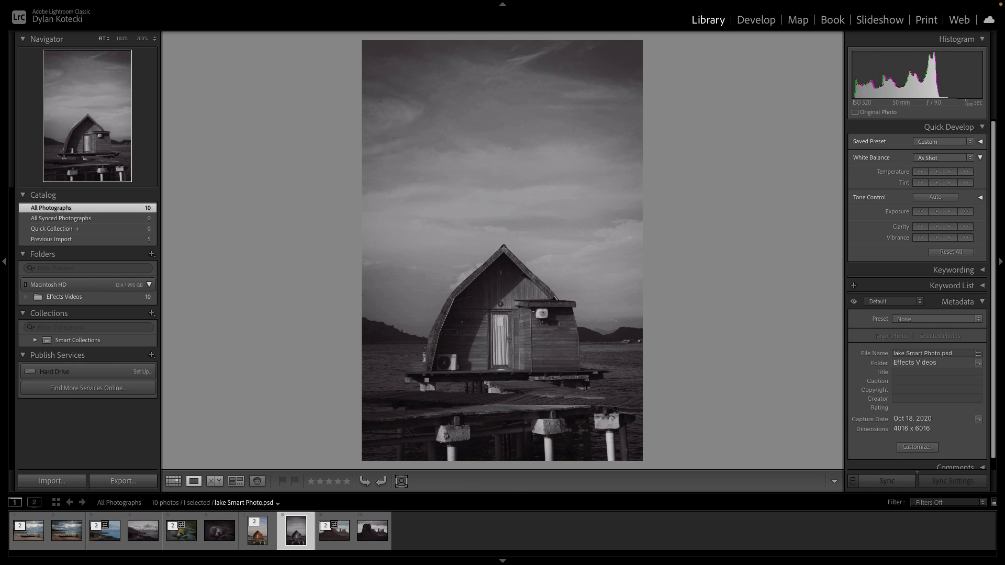
{"action": "left_click", "coordinate": [371, 530]}
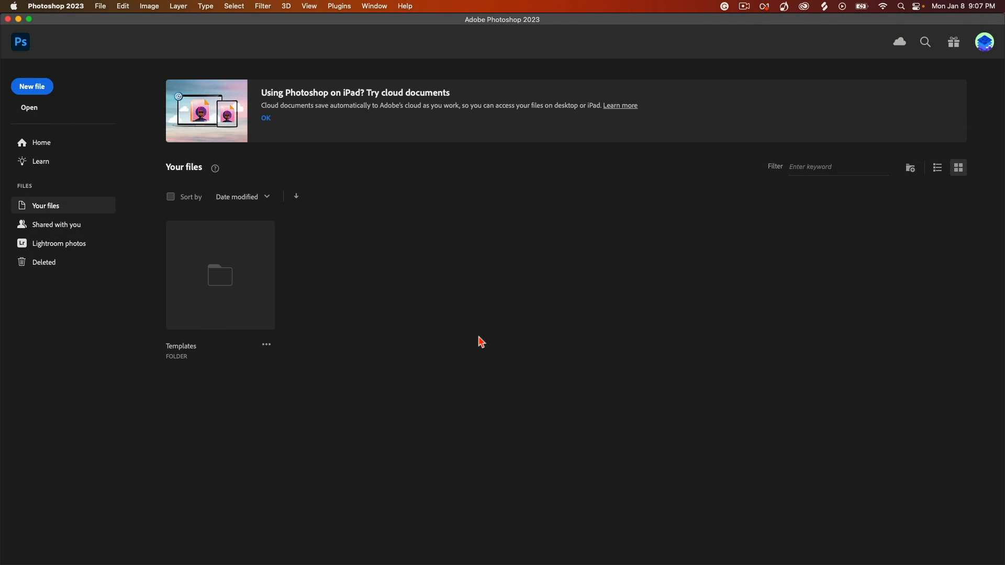
Open style.cr2 from the Effects Videos folder through Camera Raw with Auto tone applied
{"action": "left_click", "coordinate": [29, 107]}
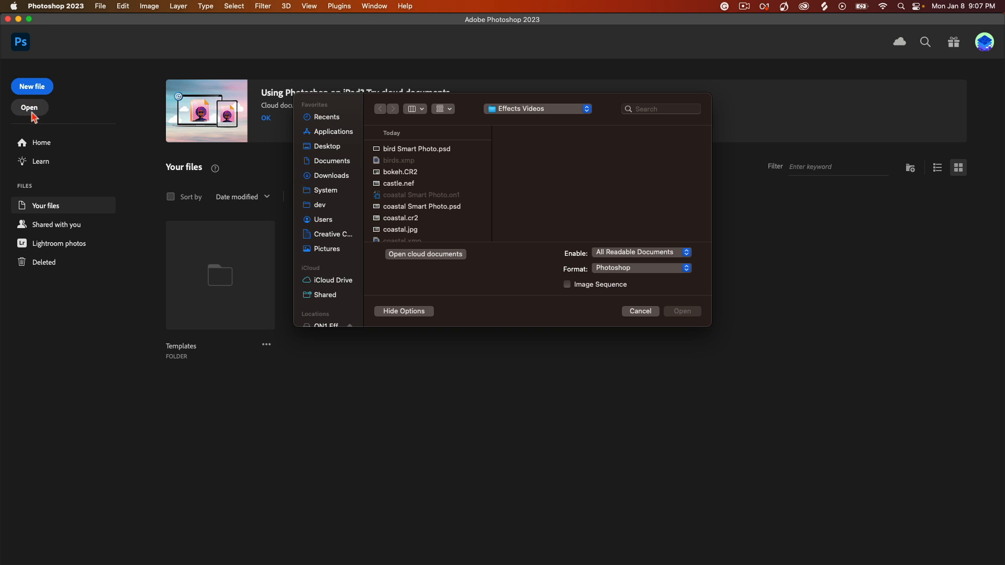
{"action": "left_click", "coordinate": [397, 230]}
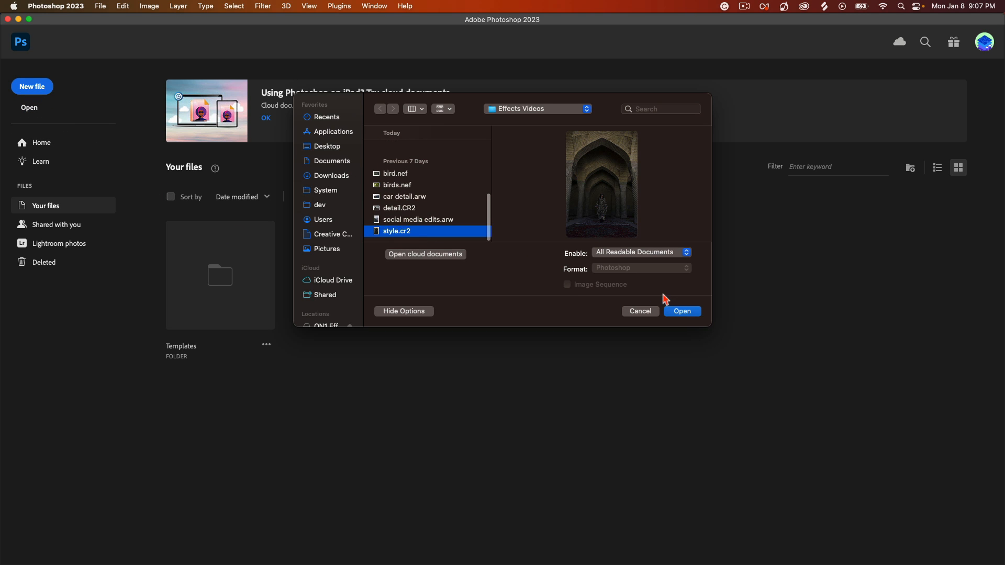
{"action": "left_click", "coordinate": [681, 311]}
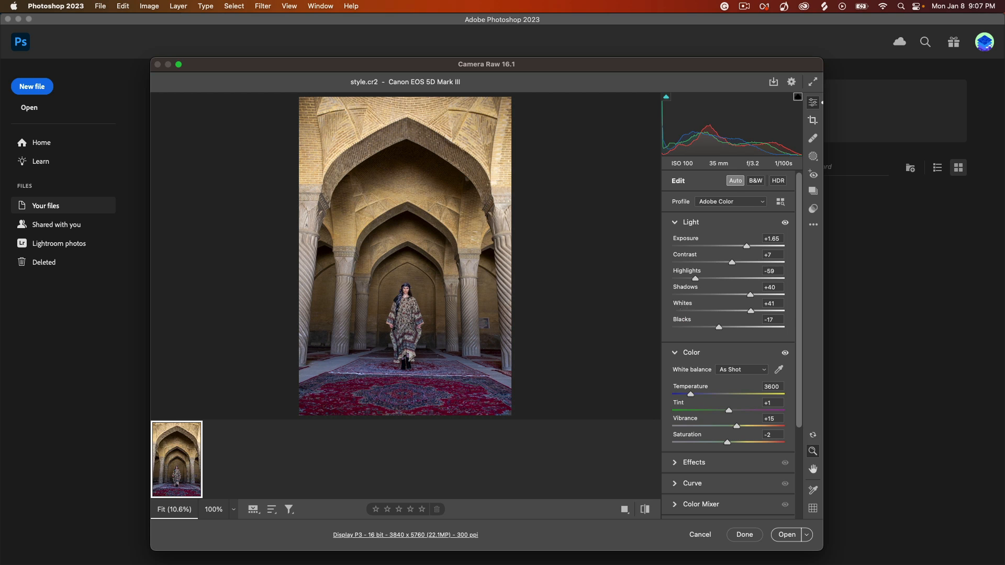
{"action": "left_click", "coordinate": [735, 180]}
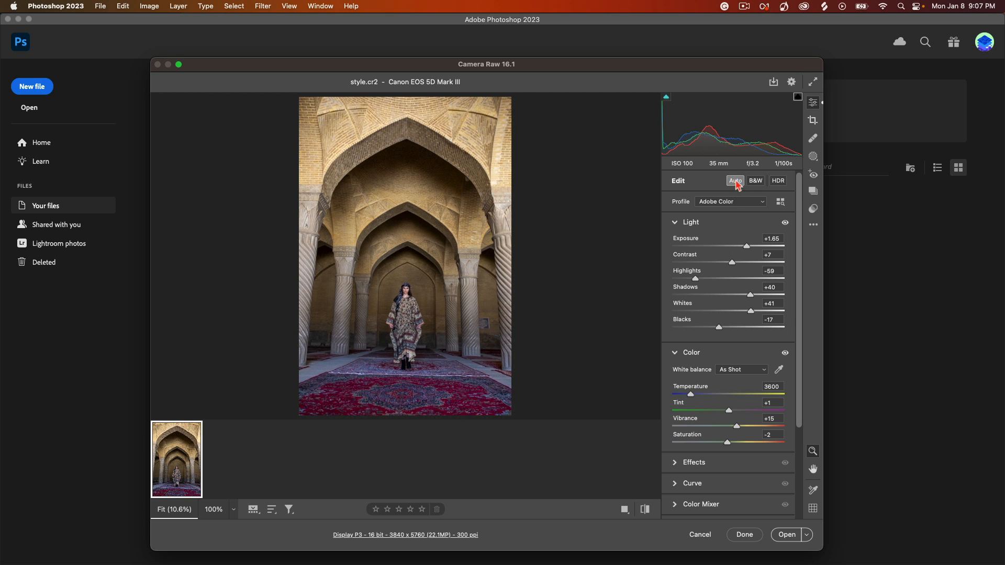
{"action": "mouse_move", "coordinate": [735, 181]}
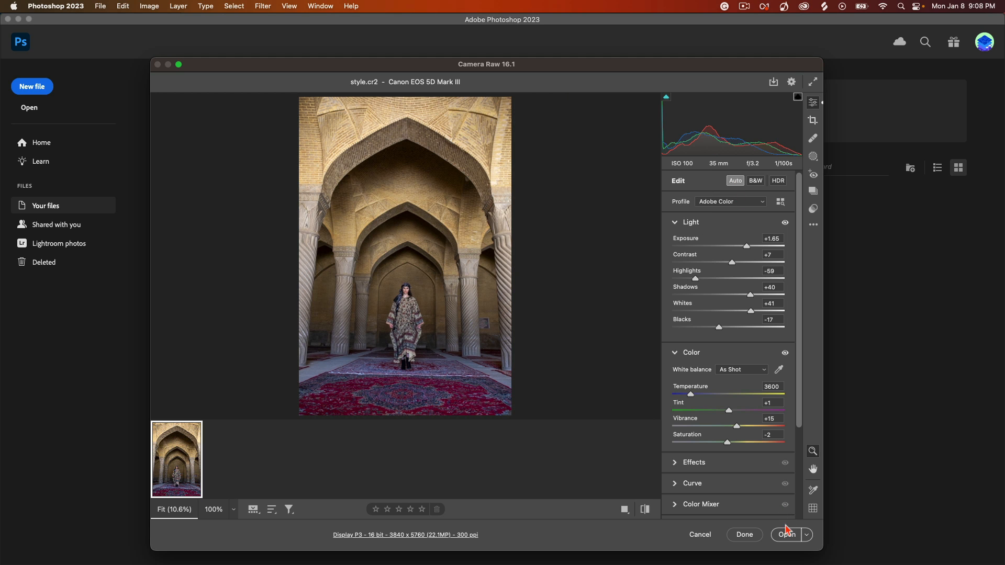
{"action": "left_click", "coordinate": [787, 535]}
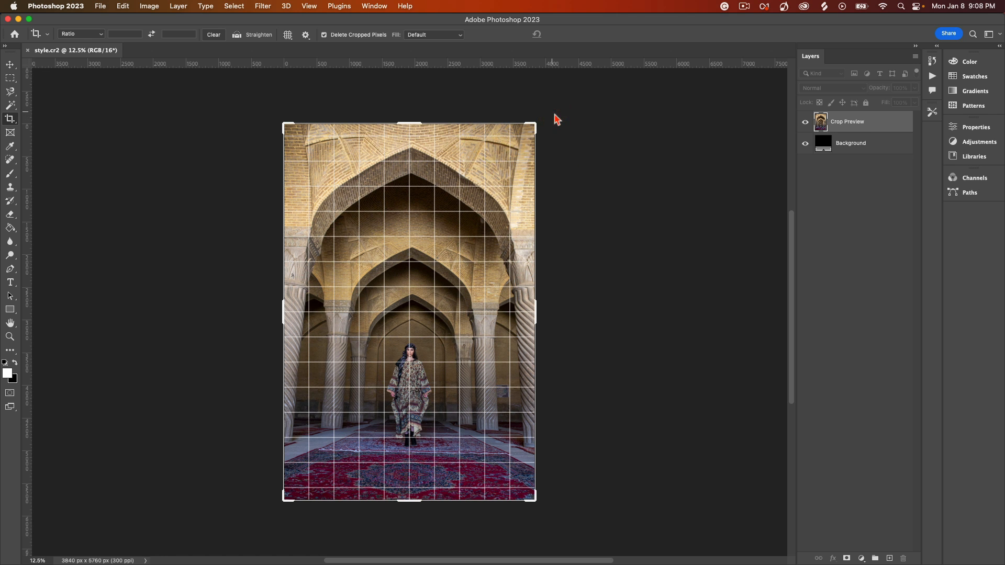
Crop the mosque photo's edges slightly and send it to ON1 Effects 2023 via File > Automate
{"action": "left_click_drag", "start_coordinate": [556, 119], "coordinate": [548, 114]}
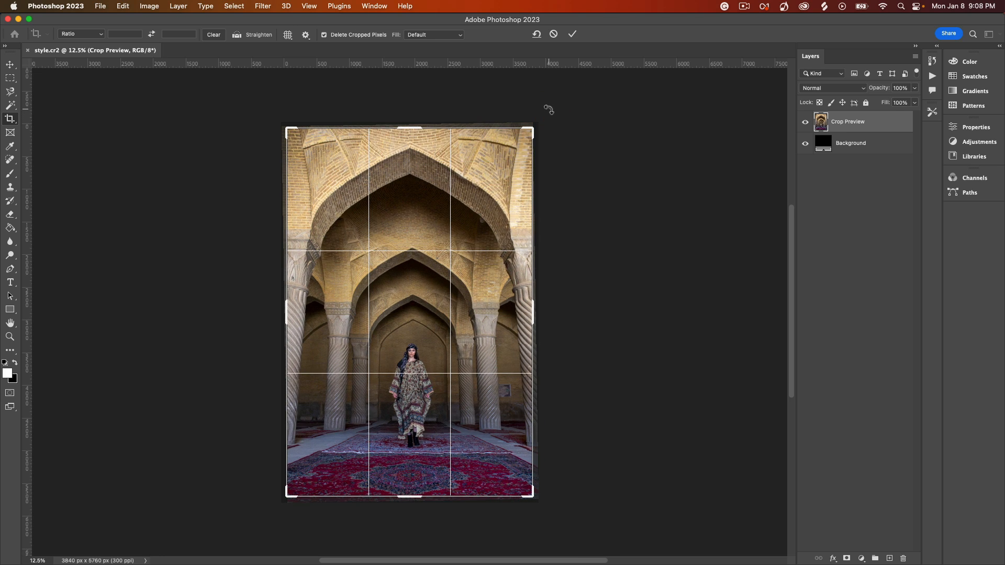
{"action": "left_click", "coordinate": [572, 34]}
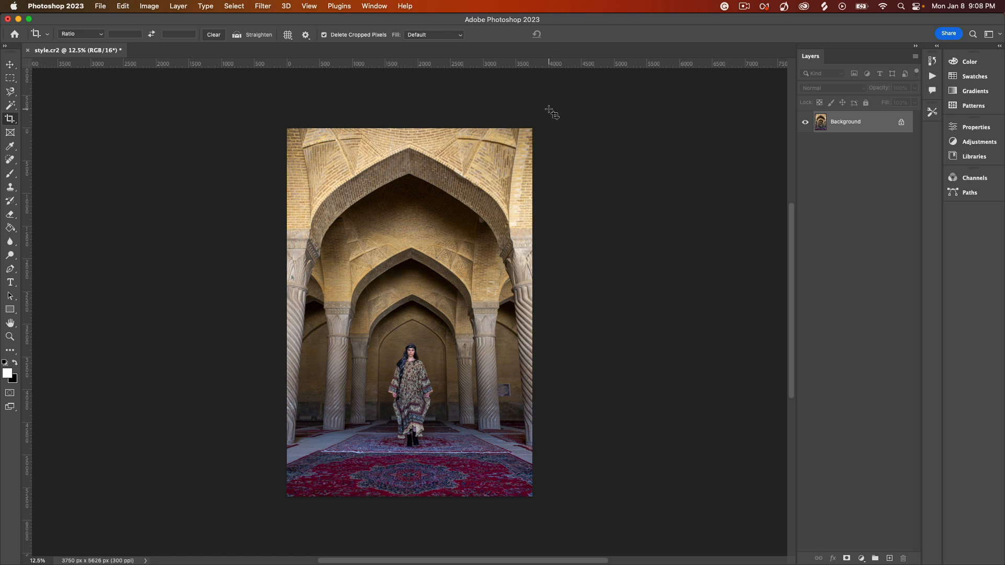
{"action": "left_click", "coordinate": [100, 6]}
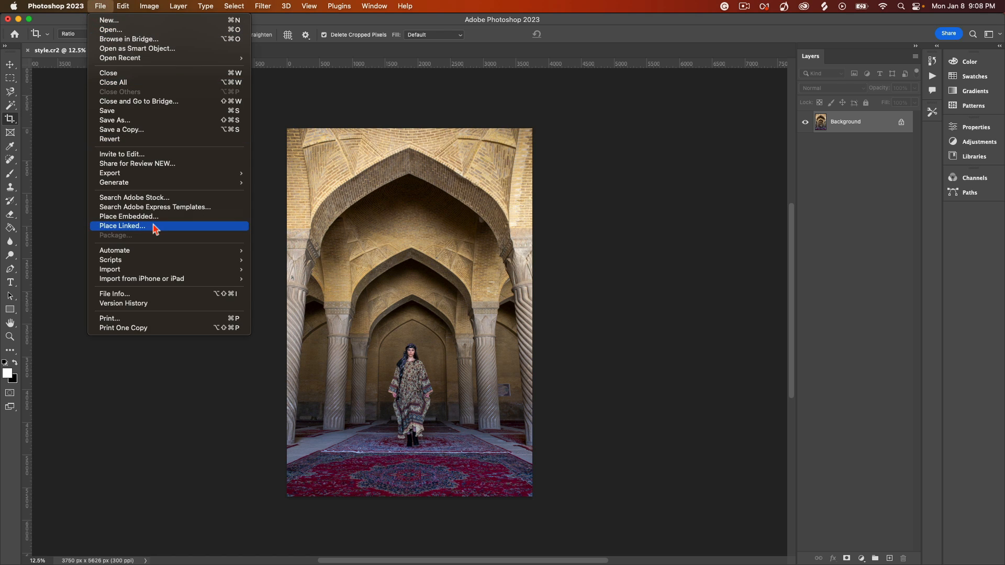
{"action": "mouse_move", "coordinate": [115, 251]}
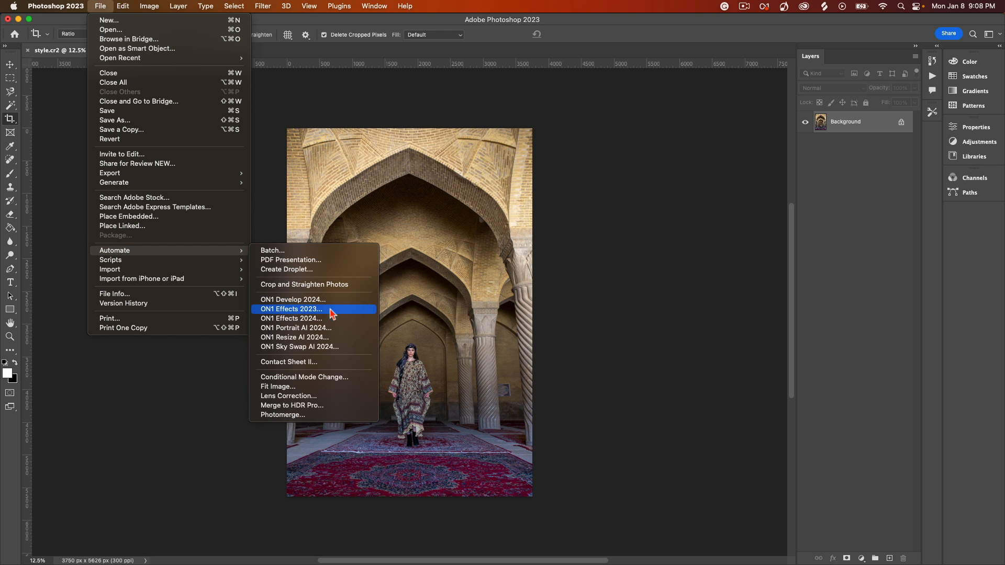
{"action": "left_click", "coordinate": [292, 309]}
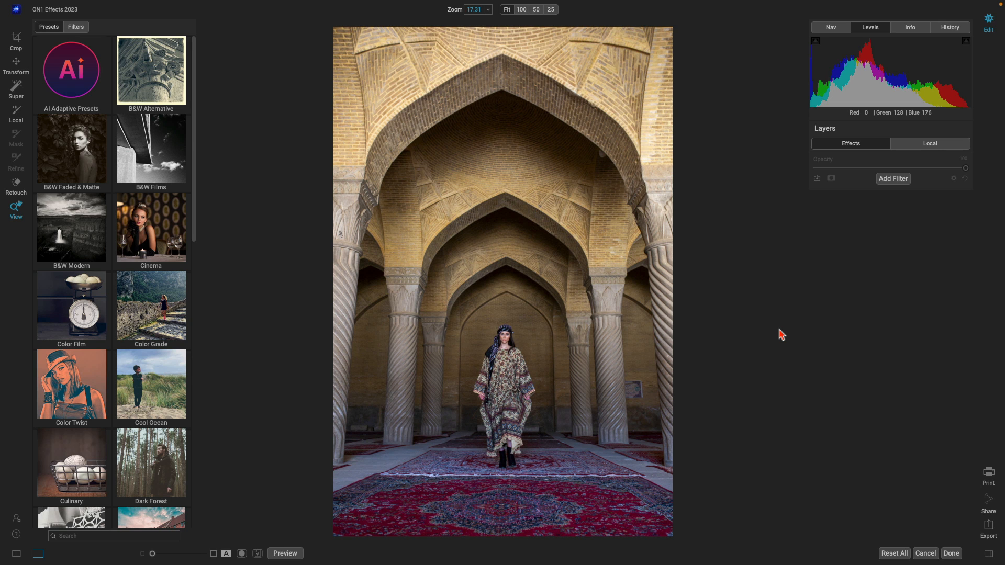
{"action": "mouse_move", "coordinate": [219, 325]}
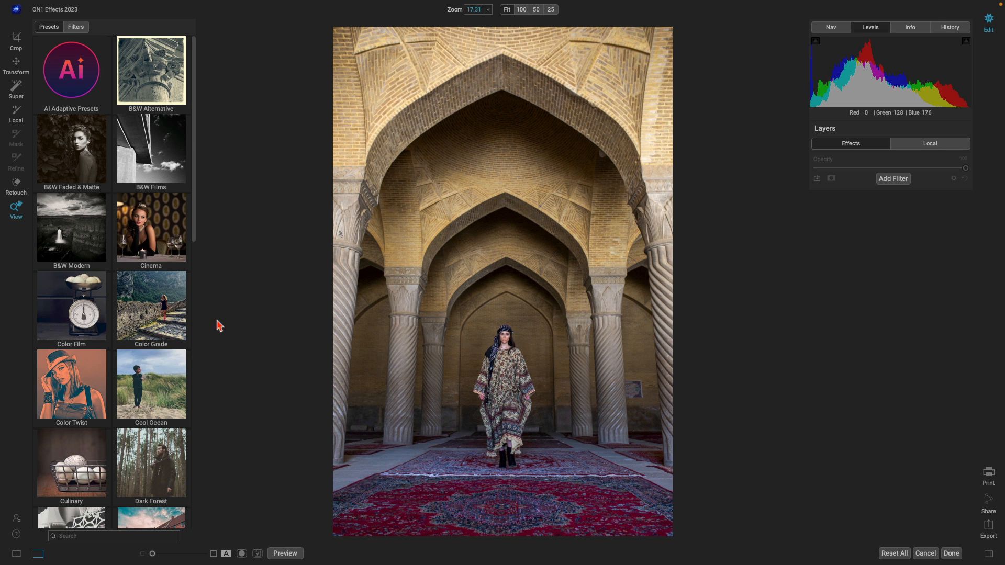
Apply the Minimalist M1 preset to the mosque photo and add a LUTs filter
{"action": "scroll", "scroll_direction": "down", "scroll_amount": 3}
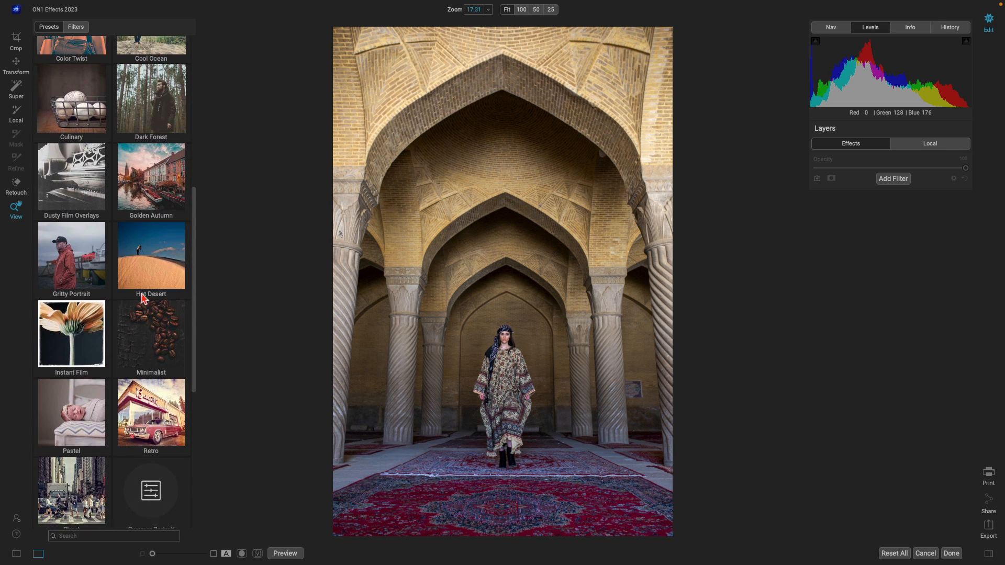
{"action": "left_click", "coordinate": [151, 334]}
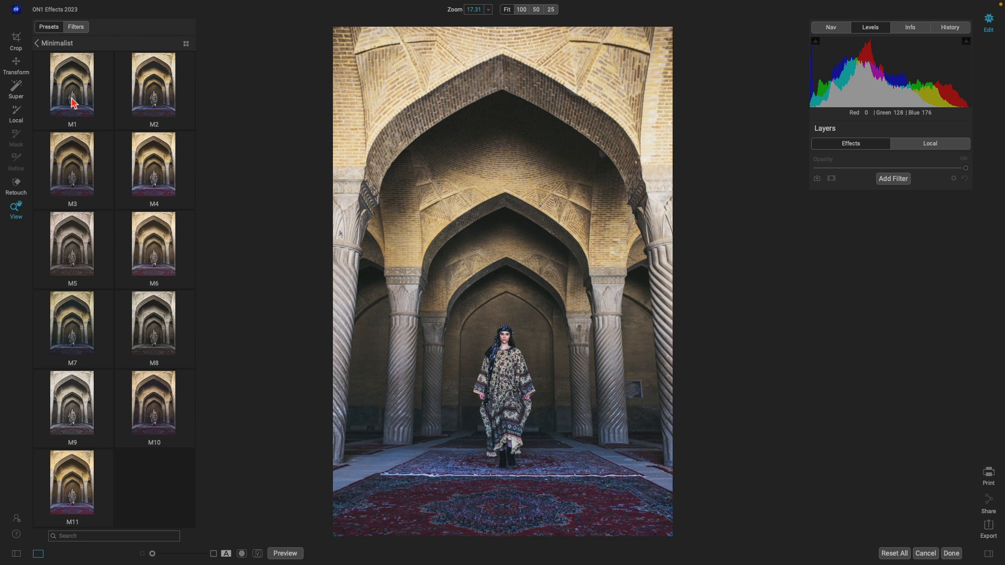
{"action": "left_click", "coordinate": [72, 87]}
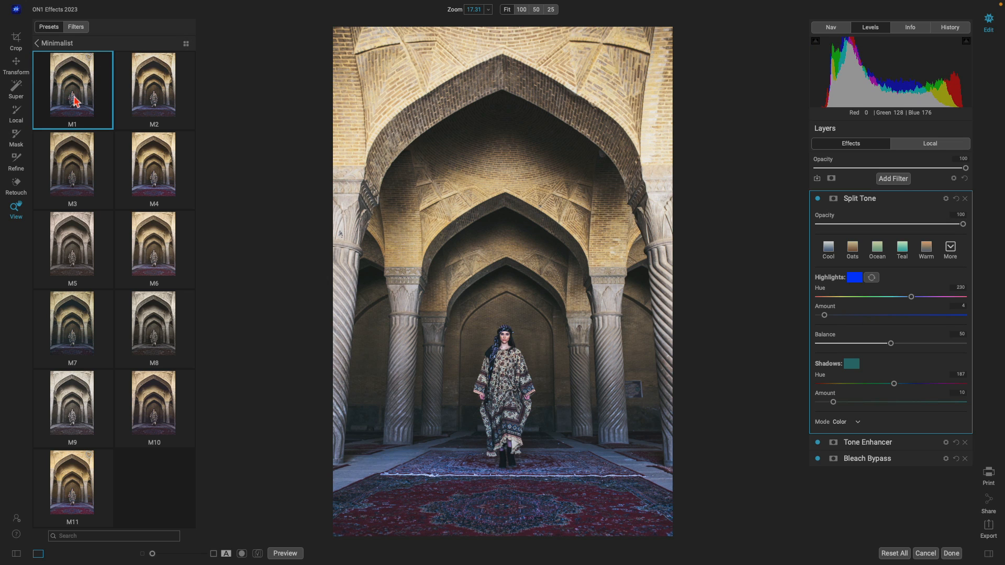
{"action": "mouse_move", "coordinate": [779, 324]}
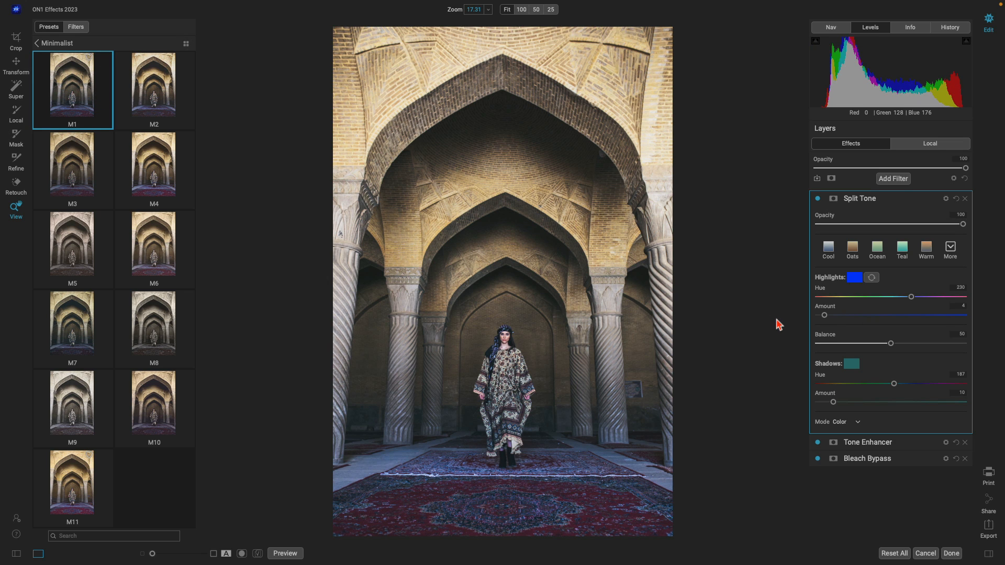
{"action": "mouse_move", "coordinate": [781, 323]}
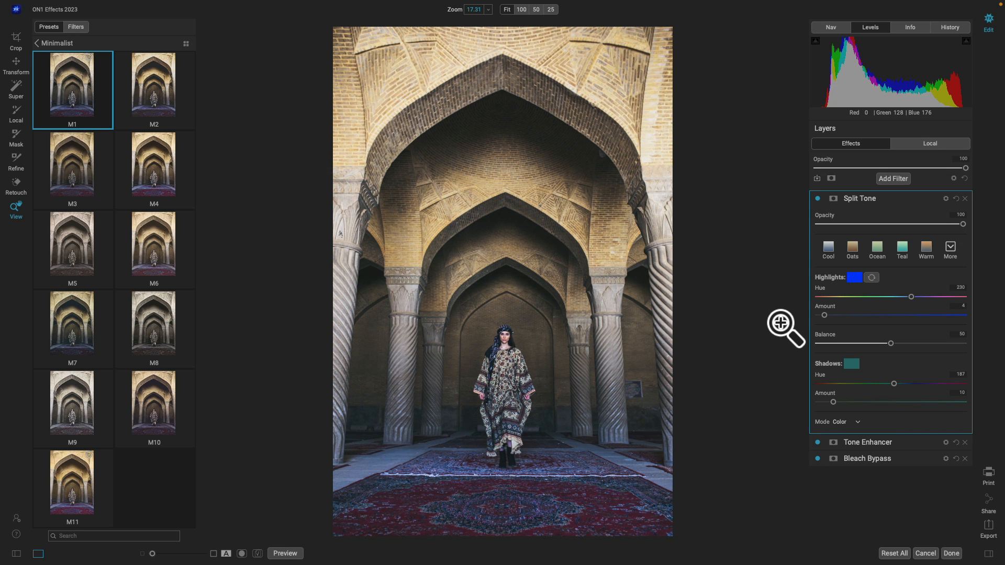
{"action": "left_click", "coordinate": [892, 178]}
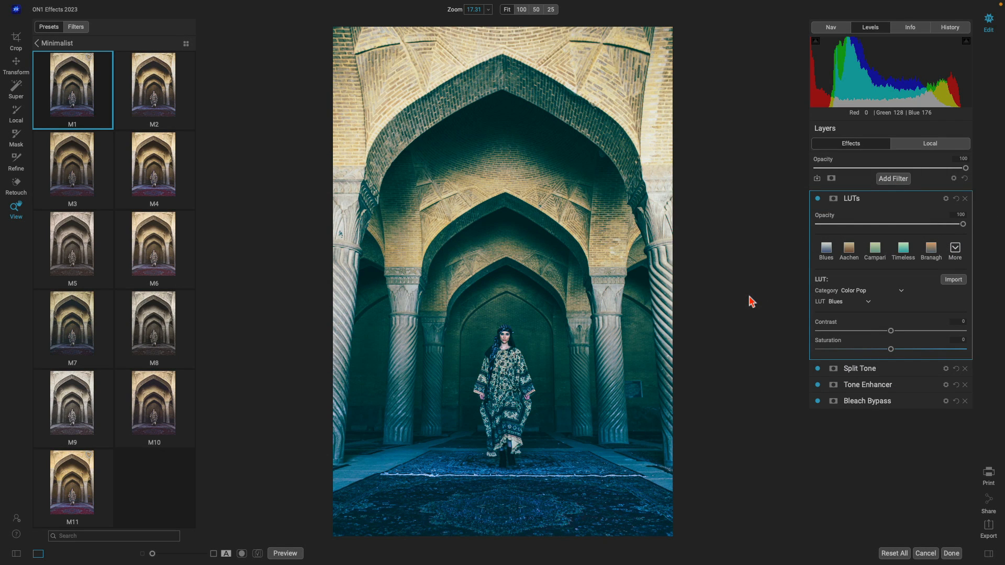
Set the LUT to Color Grading > Branagh at about 58 opacity and add another filter
{"action": "left_click", "coordinate": [861, 290]}
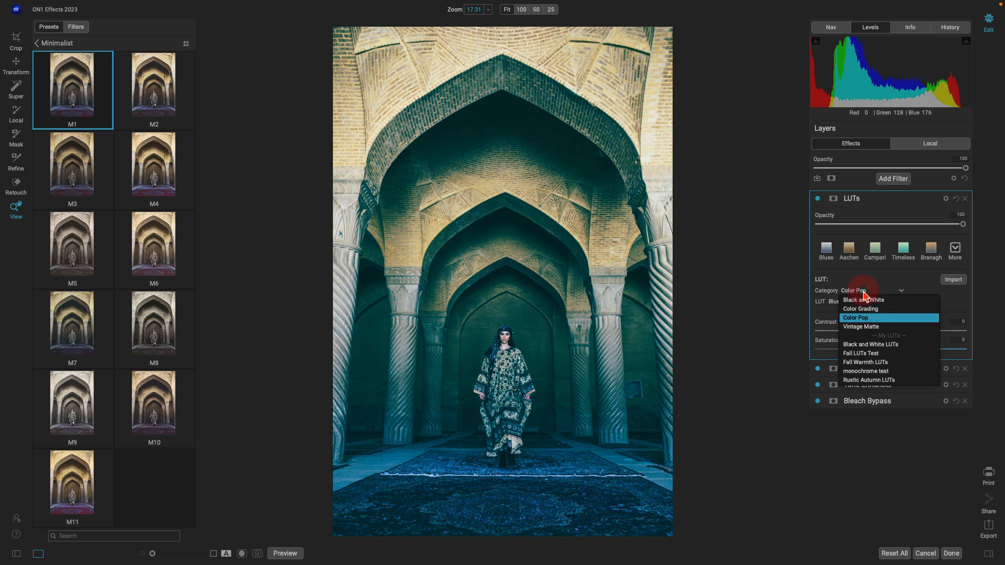
{"action": "left_click", "coordinate": [861, 309]}
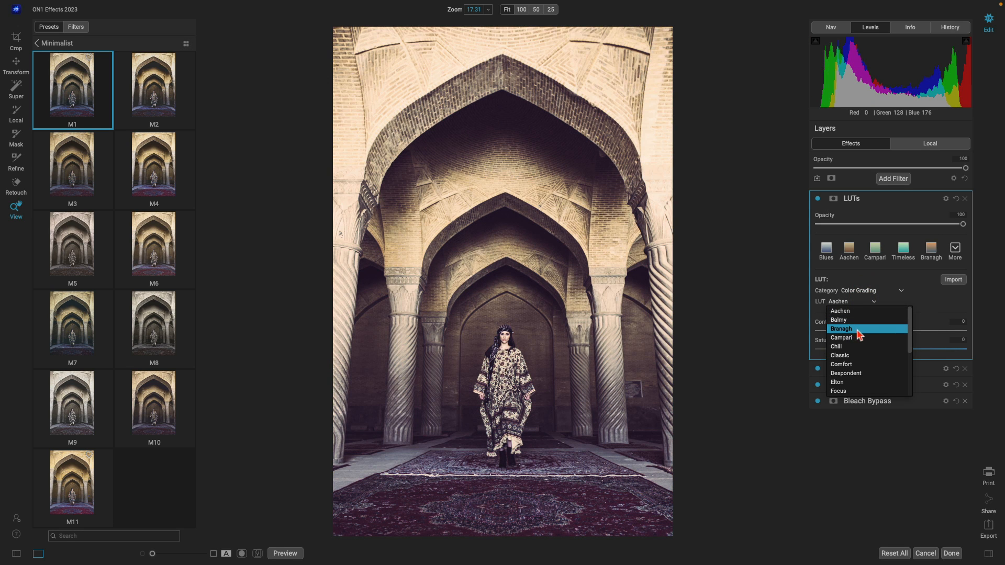
{"action": "left_click", "coordinate": [842, 329]}
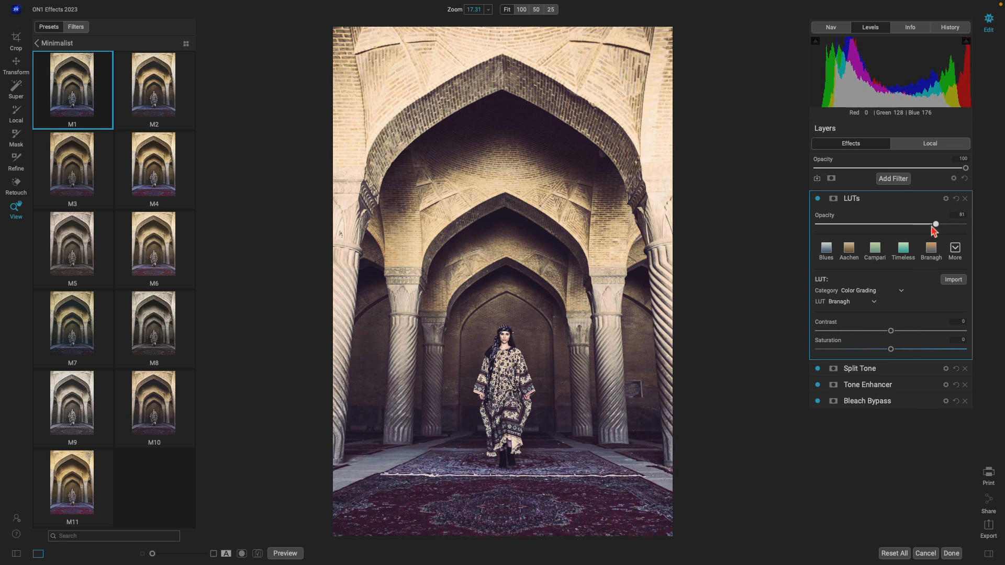
{"action": "left_click_drag", "start_coordinate": [935, 224], "coordinate": [900, 224]}
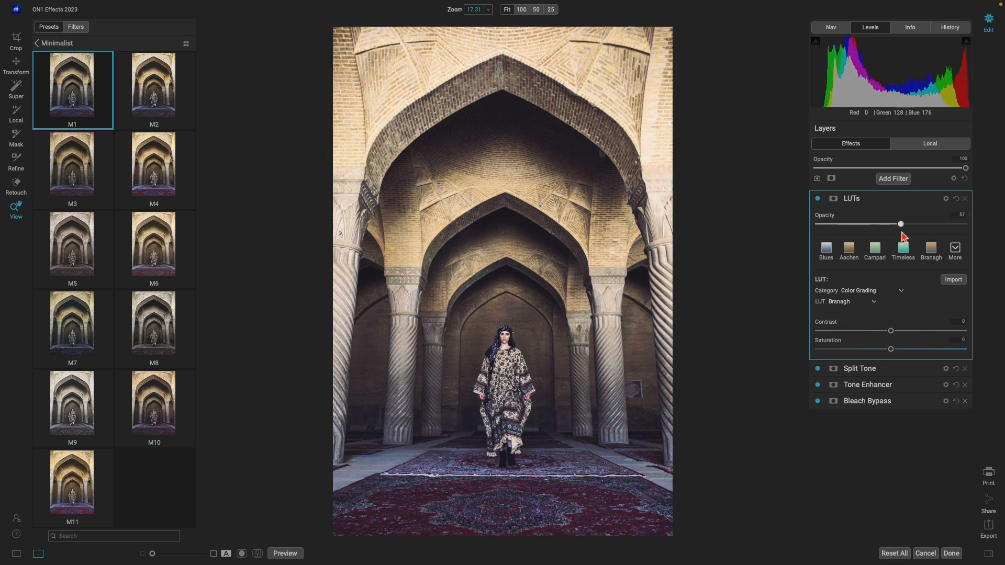
{"action": "left_click_drag", "start_coordinate": [901, 224], "coordinate": [902, 224]}
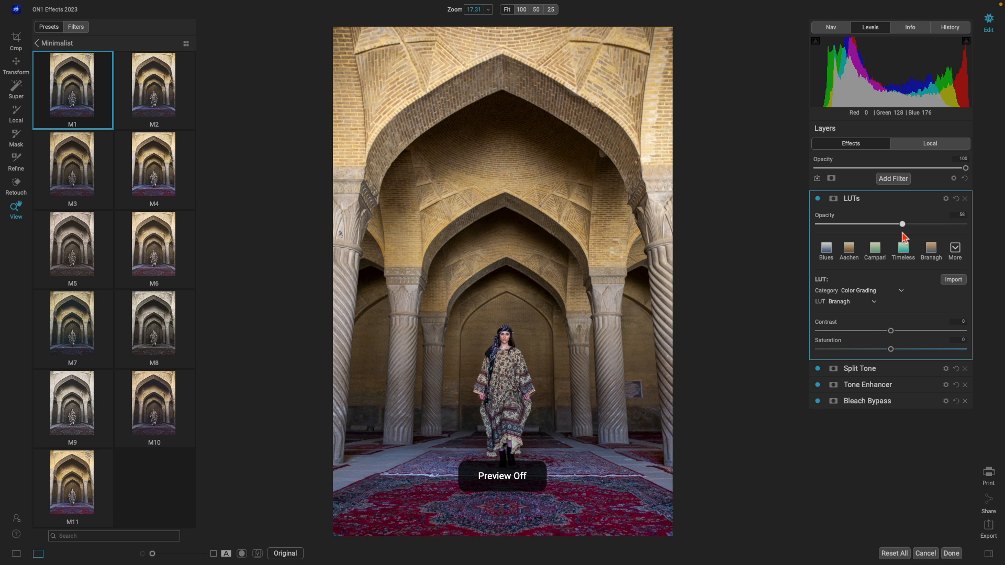
{"action": "left_click", "coordinate": [285, 553]}
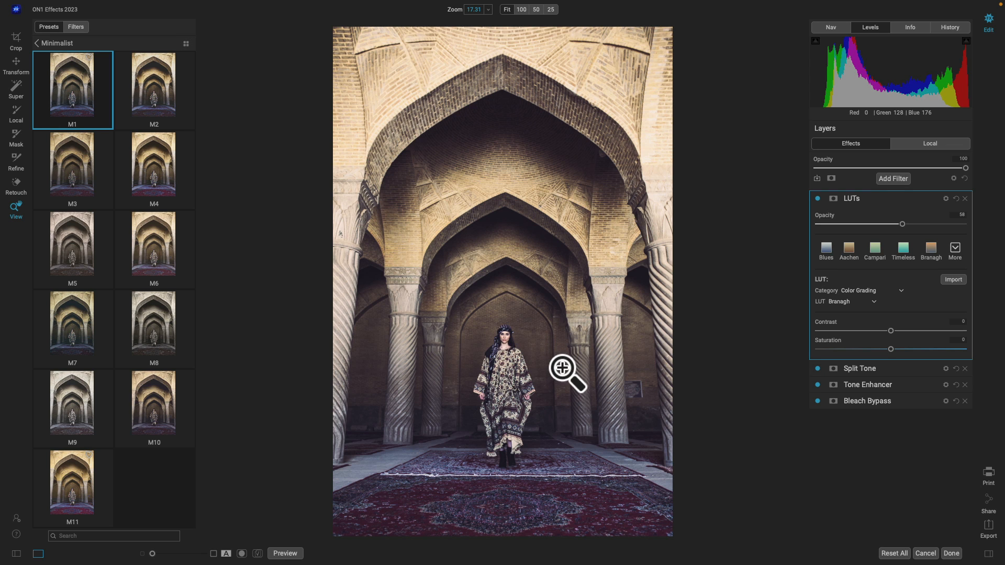
{"action": "mouse_move", "coordinate": [648, 339]}
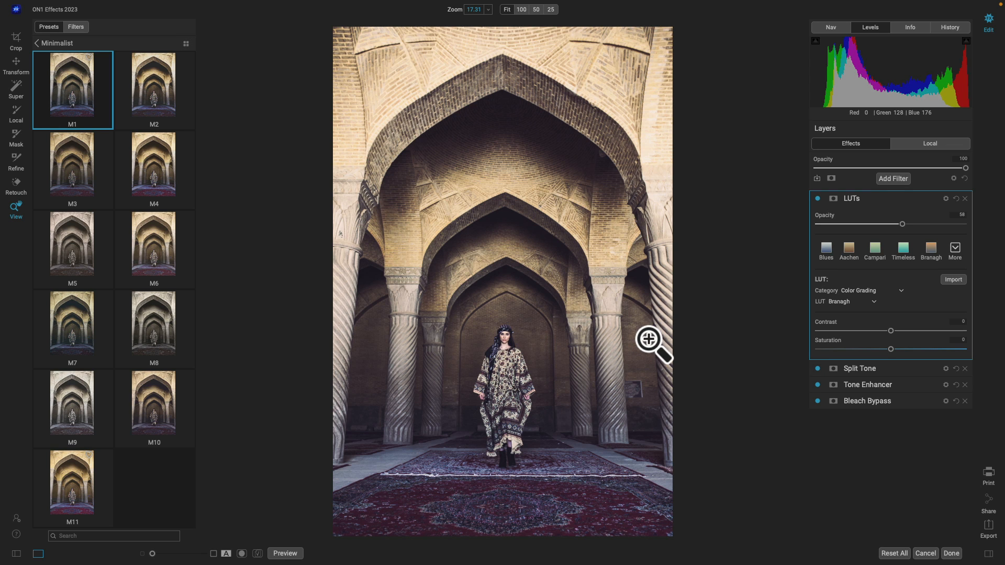
{"action": "left_click", "coordinate": [892, 179]}
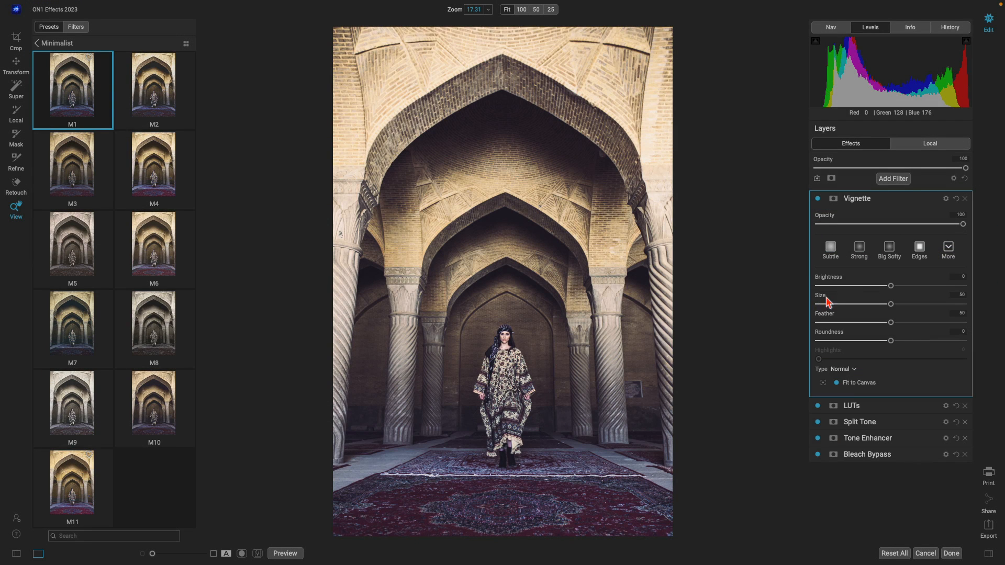
Apply the Big Softy vignette, compare with the original, and return the result to Photoshop with Done
{"action": "left_click", "coordinate": [889, 249]}
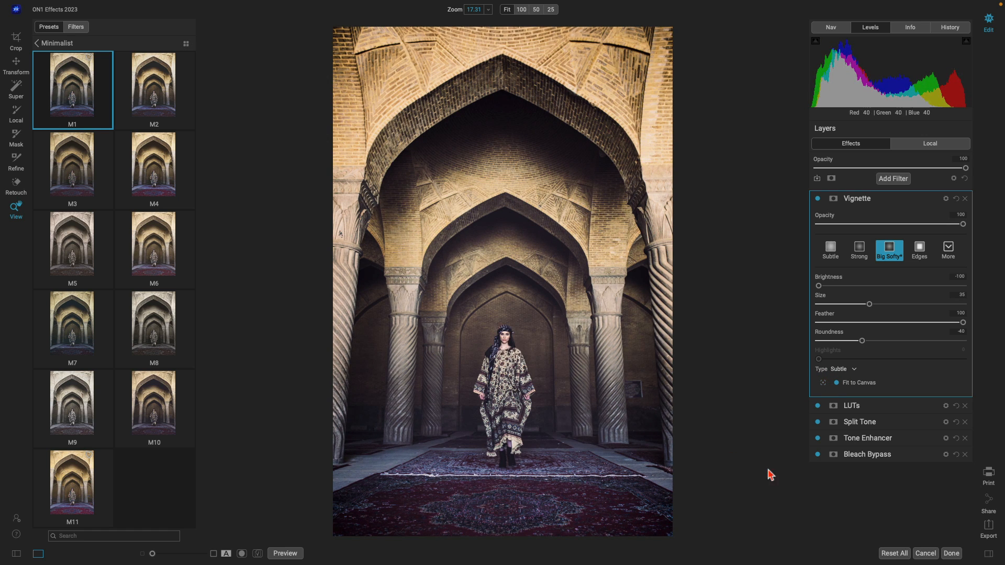
{"action": "left_click", "coordinate": [285, 553]}
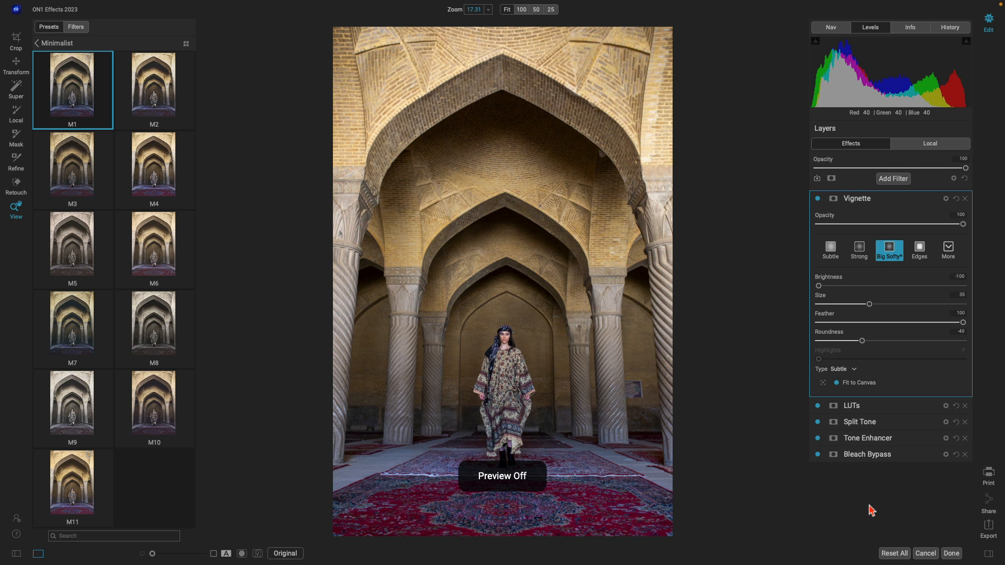
{"action": "left_click", "coordinate": [285, 552]}
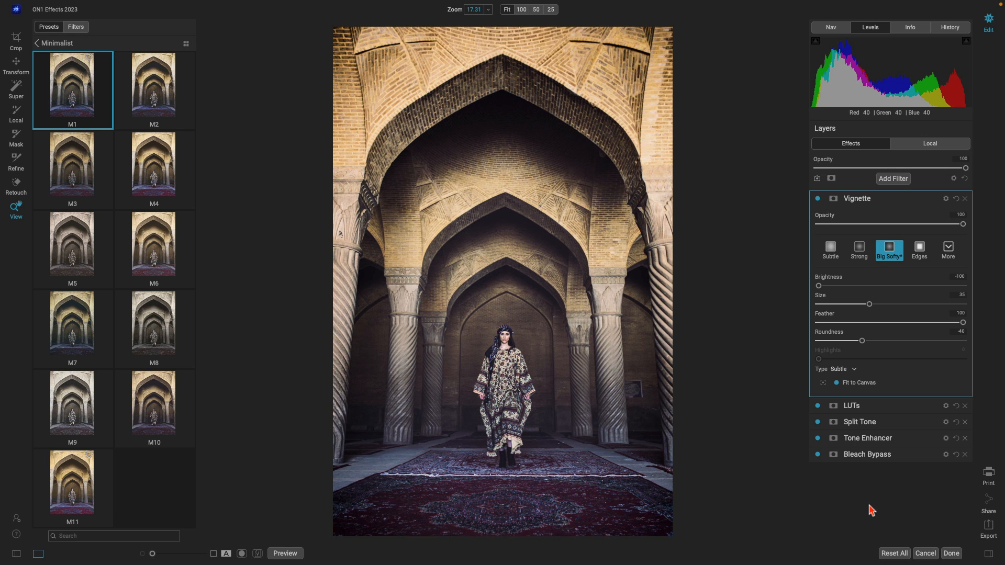
{"action": "mouse_move", "coordinate": [949, 526]}
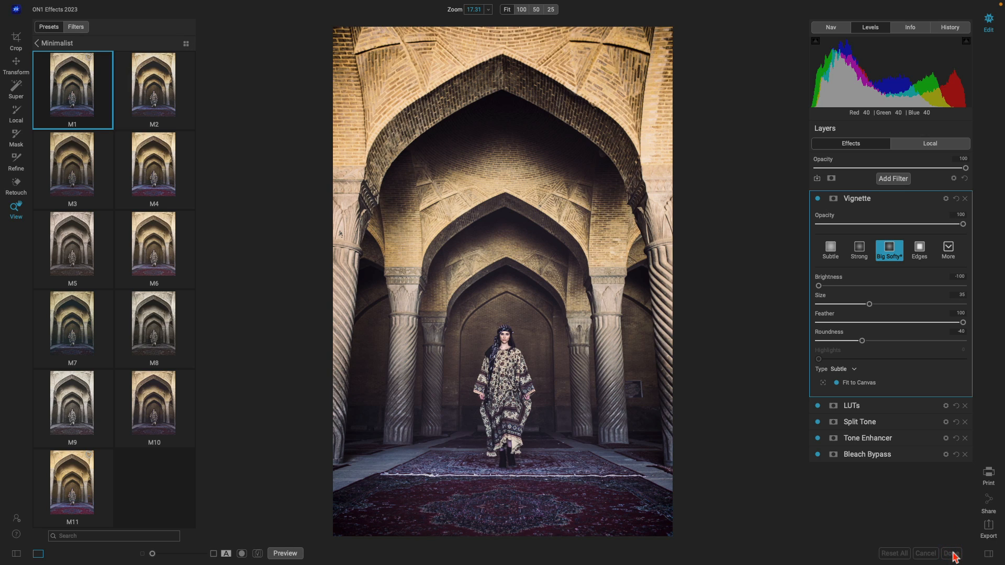
{"action": "left_click", "coordinate": [953, 552]}
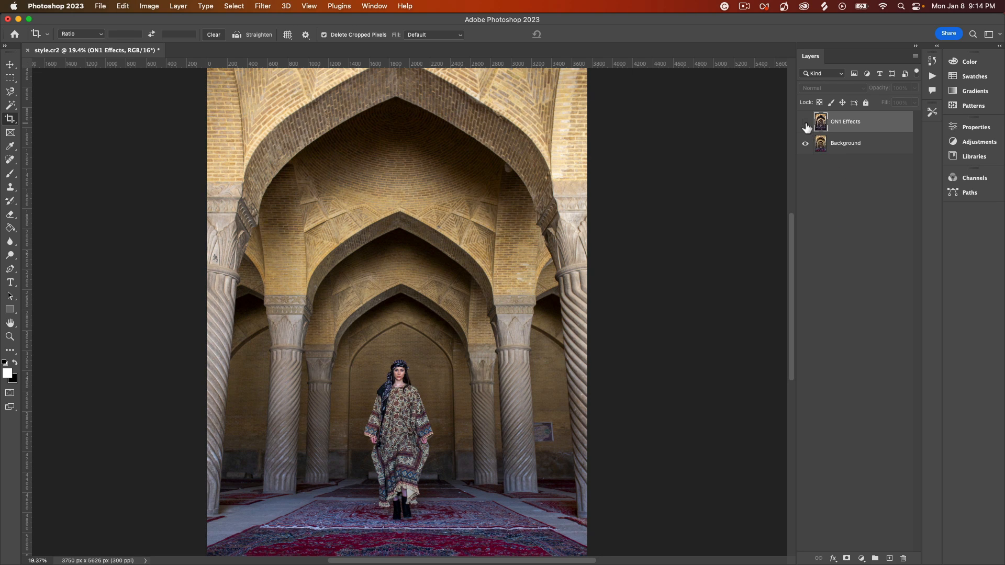
Toggle the ON1 Effects layer's visibility to compare it with the original Background
{"action": "left_click", "coordinate": [806, 121]}
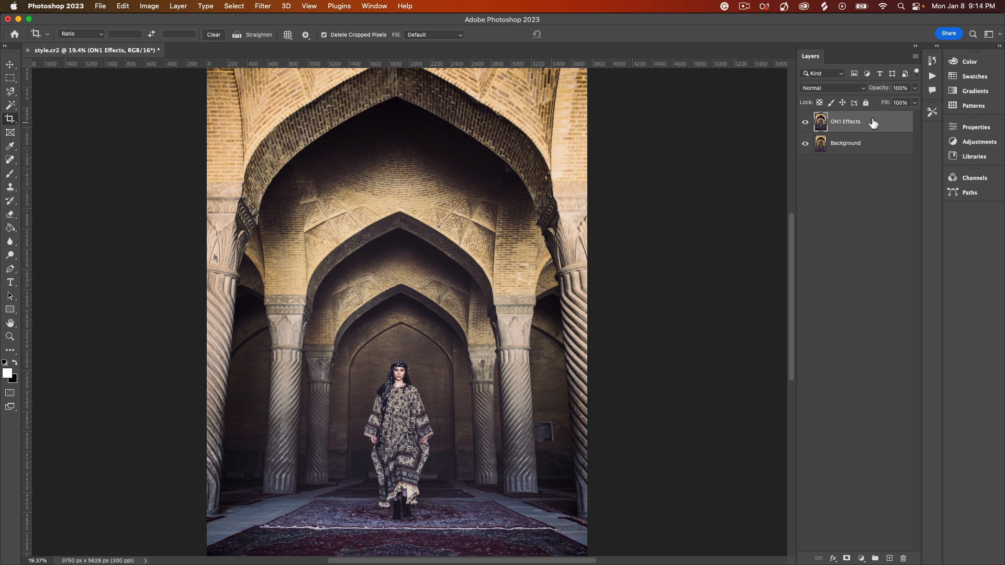
{"action": "mouse_move", "coordinate": [873, 121]}
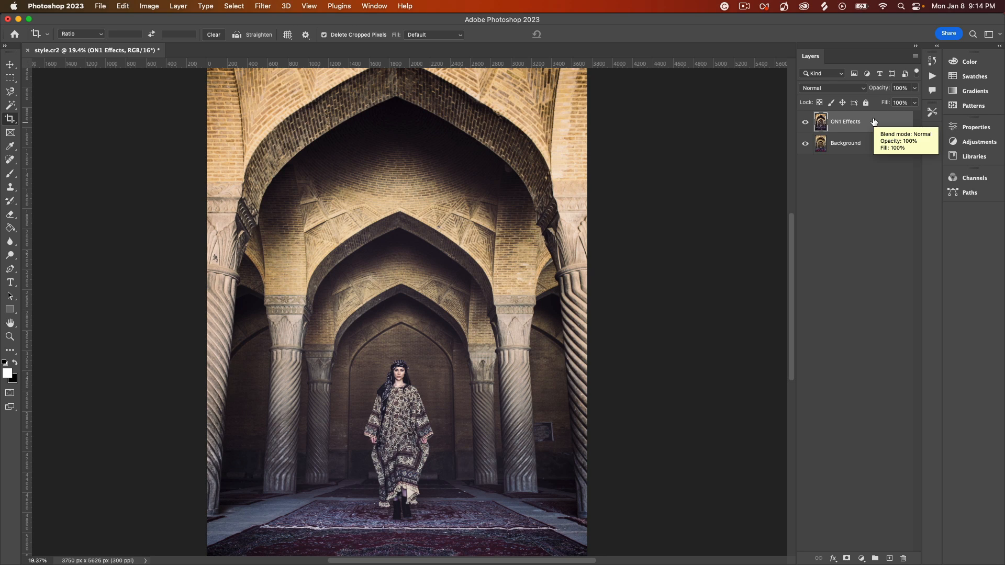
{"action": "mouse_move", "coordinate": [873, 121]}
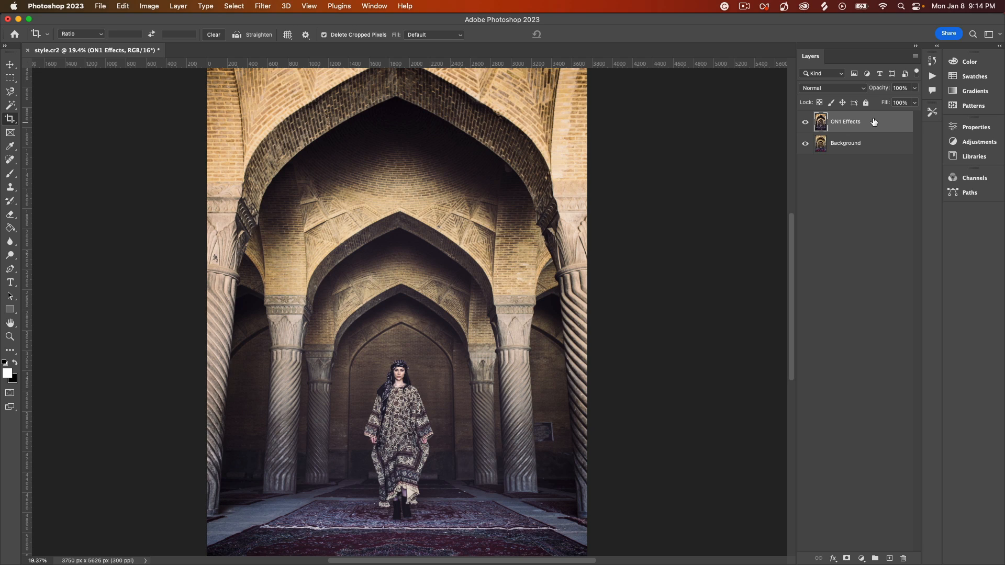
{"action": "mouse_move", "coordinate": [879, 124]}
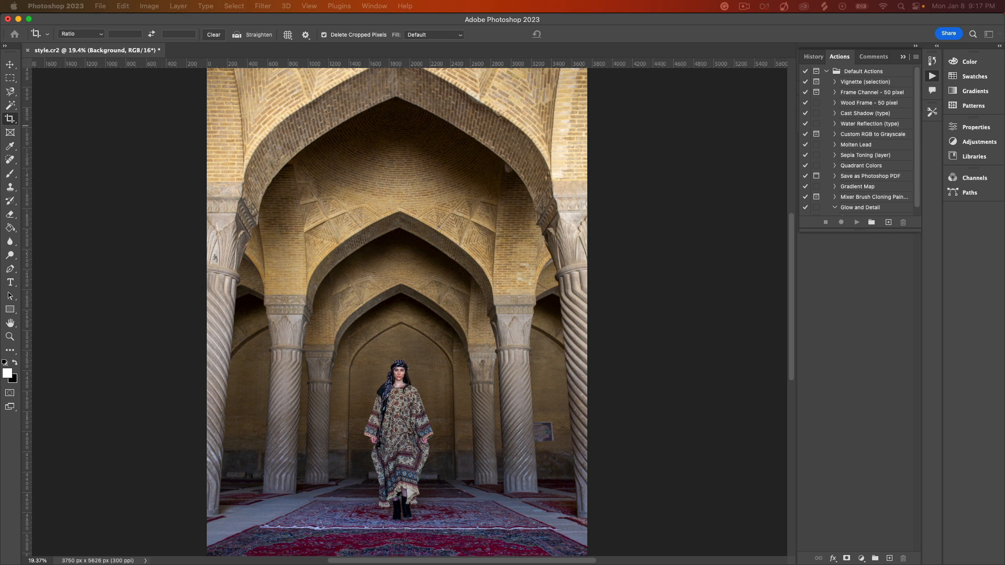
Create and begin recording a new action named Moody Cinematic Effects in Default Actions
{"action": "left_click", "coordinate": [888, 222]}
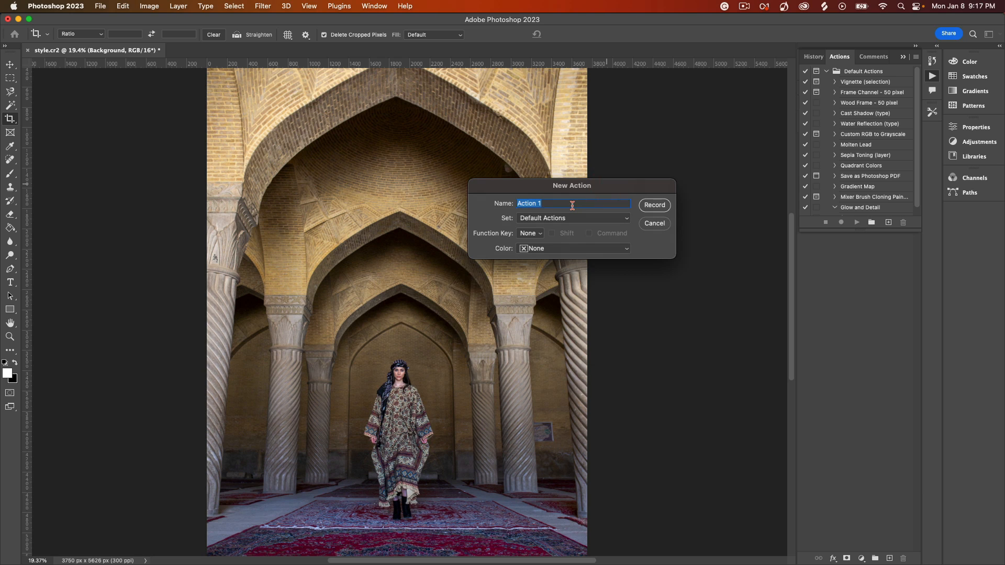
{"action": "type", "text": "Moody Cinematic Effects"}
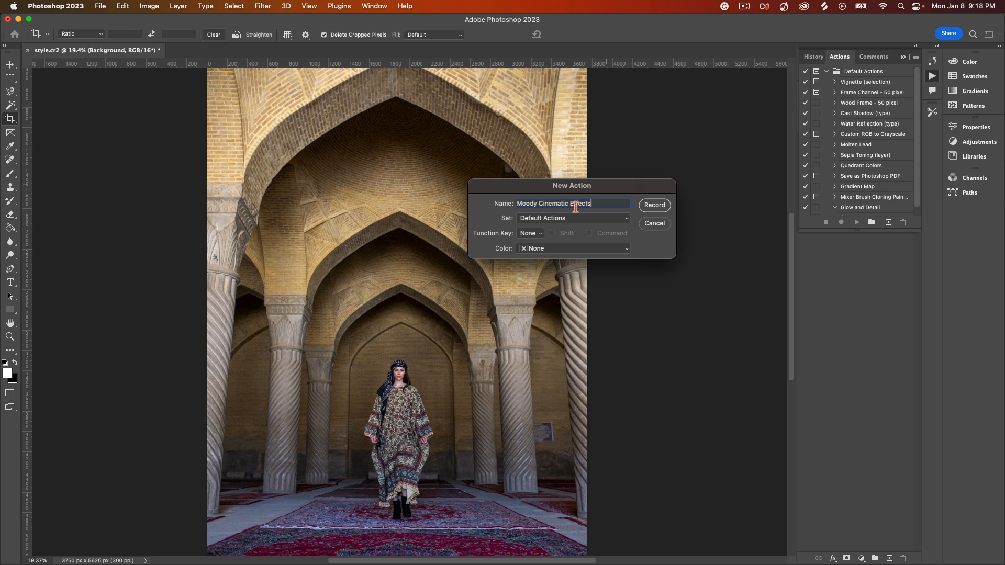
{"action": "left_click", "coordinate": [653, 206]}
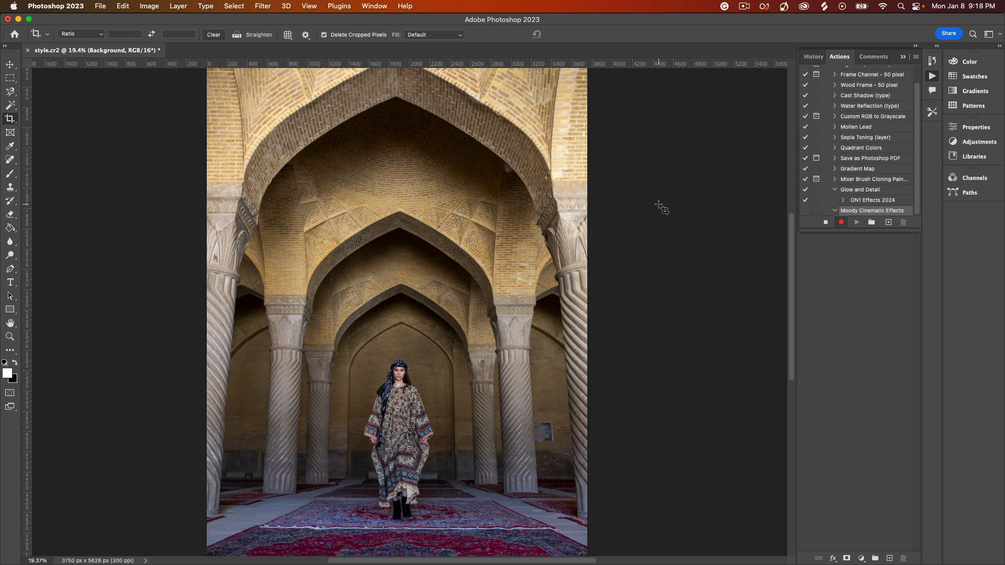
{"action": "left_click", "coordinate": [101, 6]}
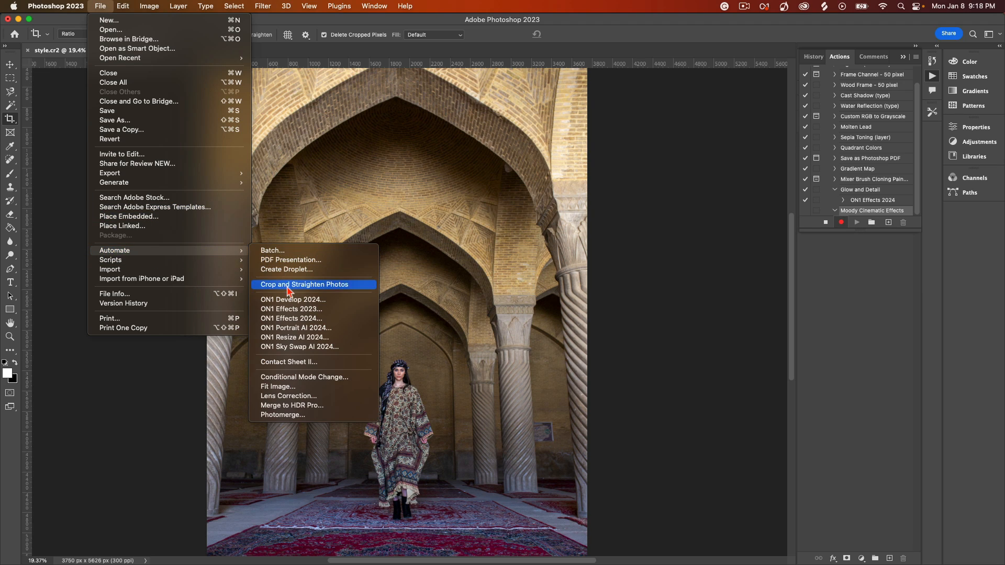
Run ON1 Effects 2023 with the previous moody settings and apply them back to Photoshop for the recording
{"action": "left_click", "coordinate": [292, 309]}
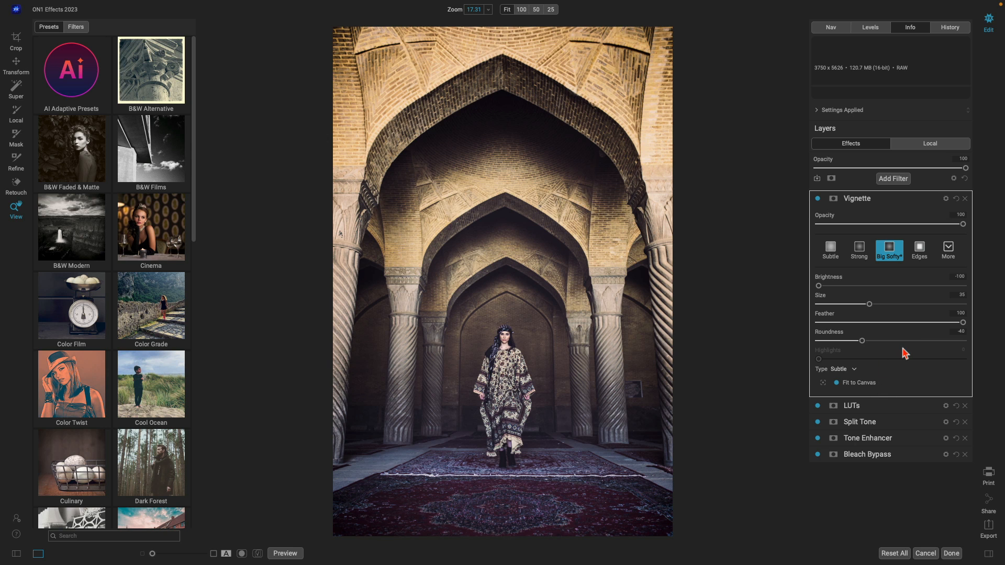
{"action": "mouse_move", "coordinate": [943, 519]}
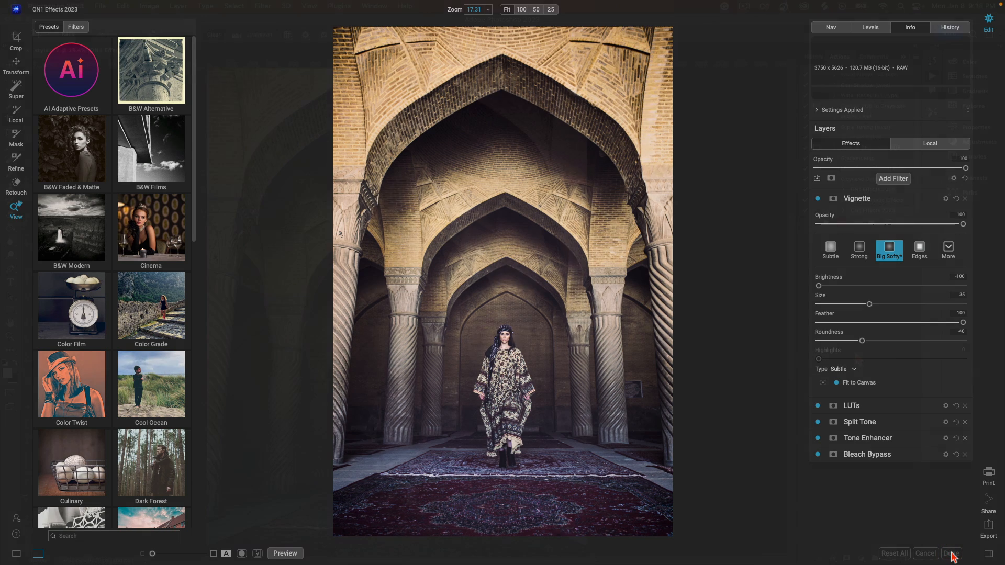
{"action": "left_click", "coordinate": [955, 554]}
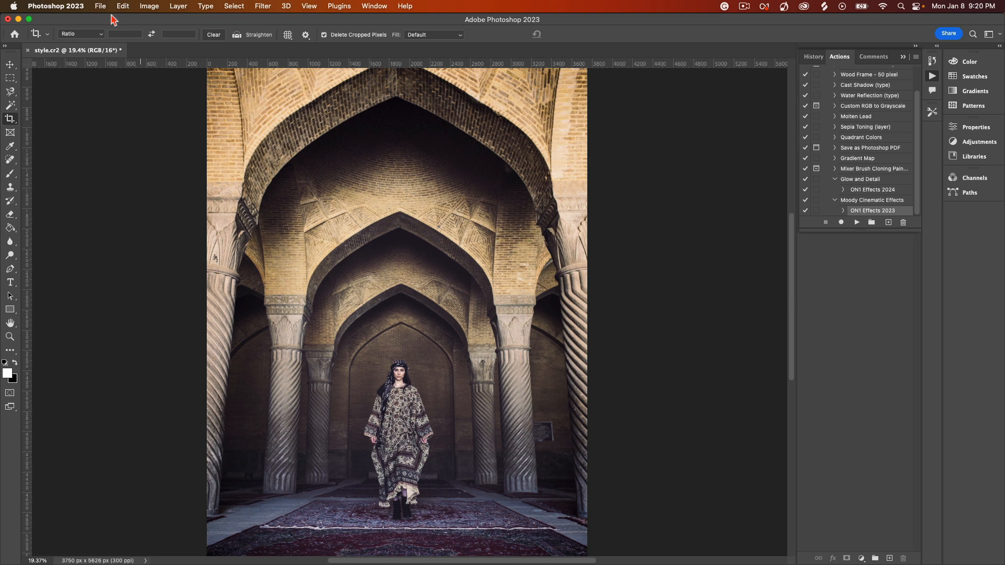
Configure Batch to run Moody Cinematic Effects on the Effects Videos source folder
{"action": "left_click", "coordinate": [101, 6]}
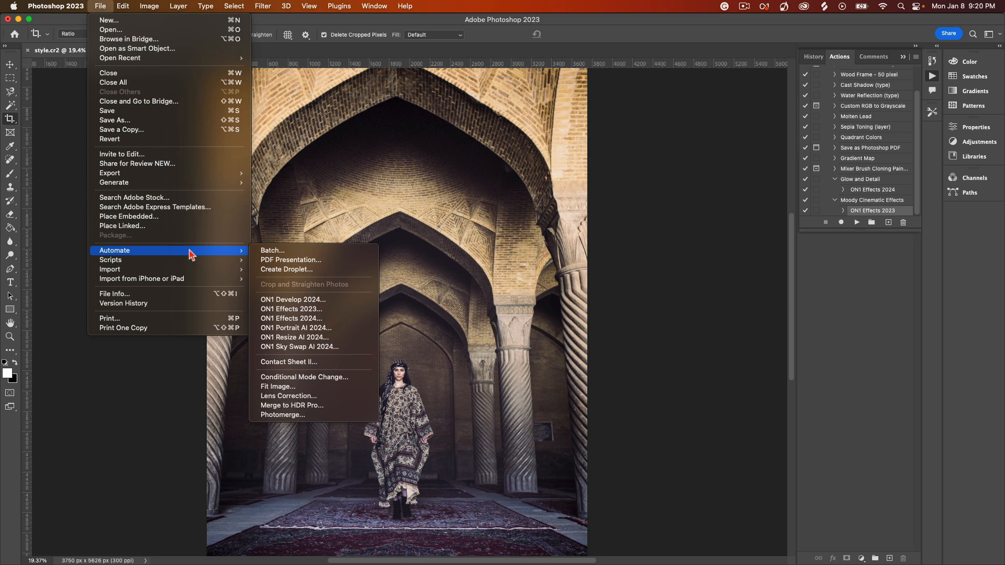
{"action": "mouse_move", "coordinate": [290, 251]}
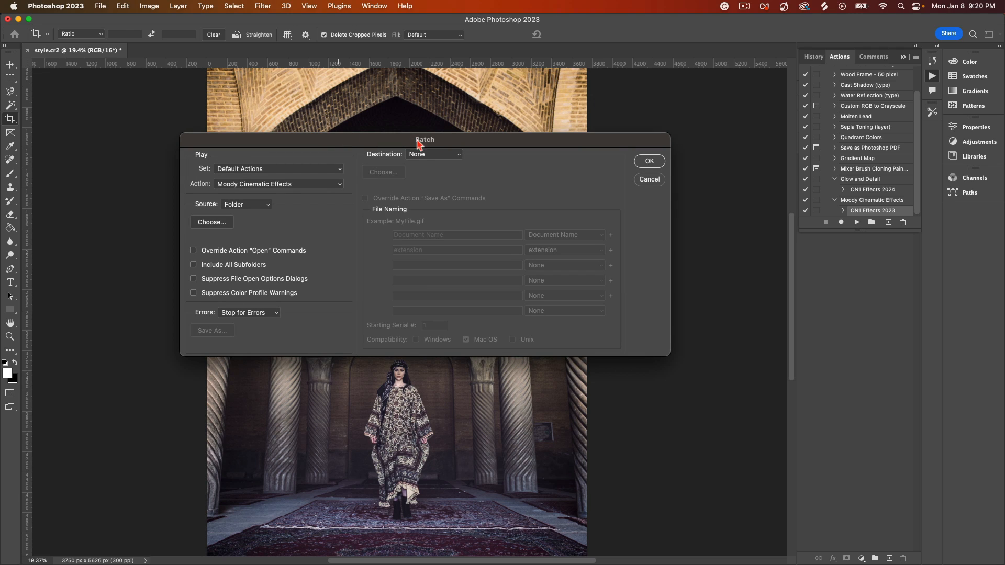
{"action": "mouse_move", "coordinate": [323, 158]}
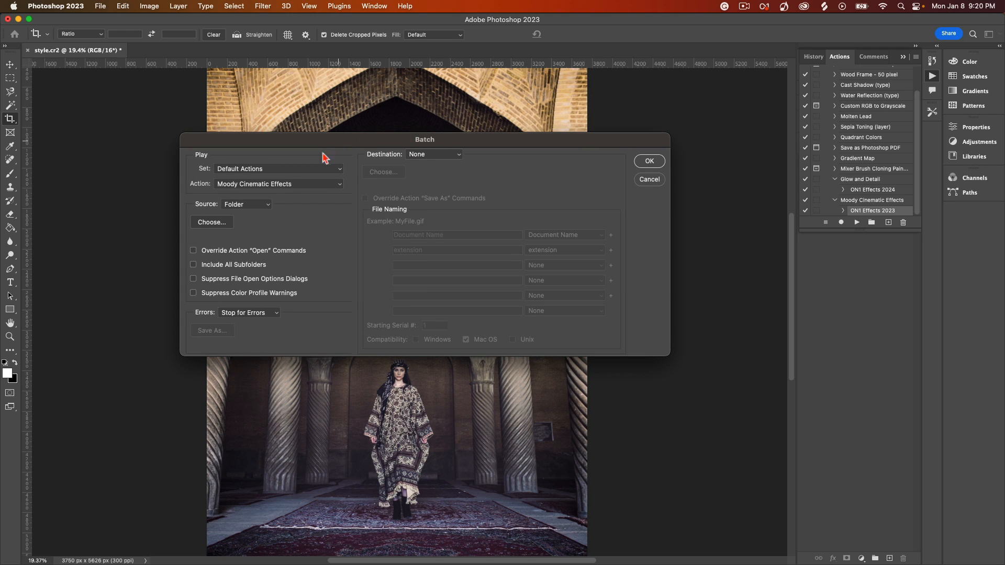
{"action": "mouse_move", "coordinate": [233, 198]}
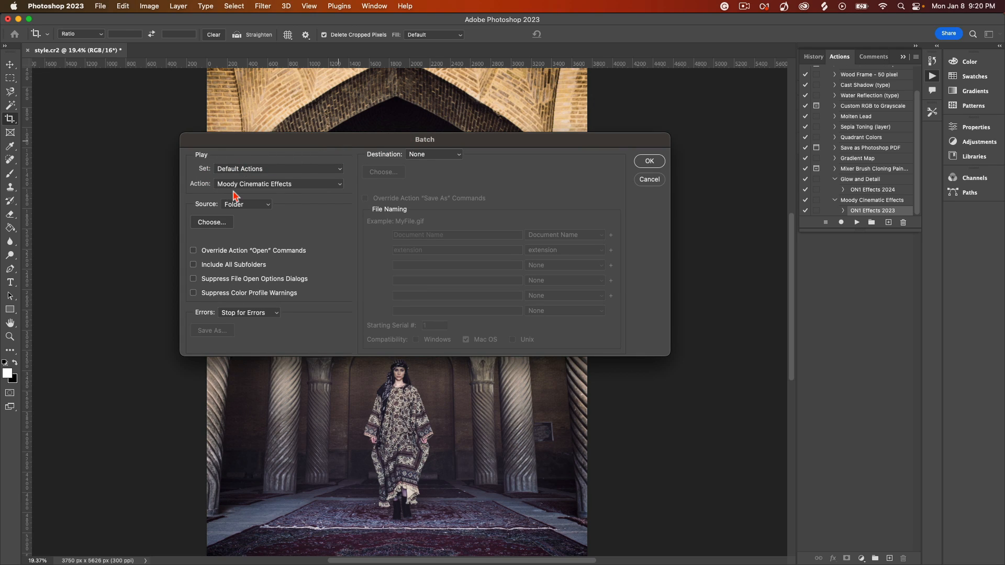
{"action": "mouse_move", "coordinate": [256, 191]}
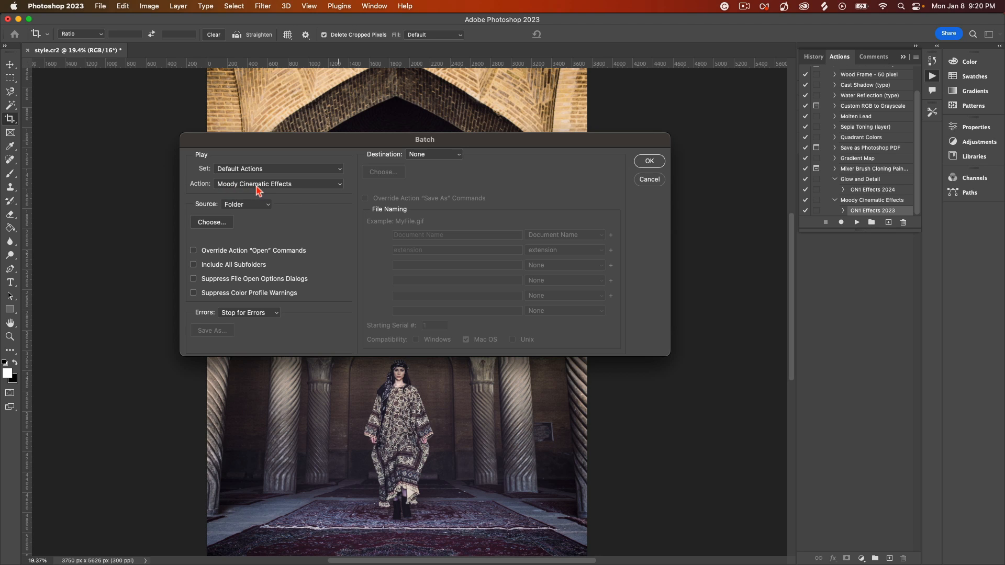
{"action": "mouse_move", "coordinate": [301, 189]}
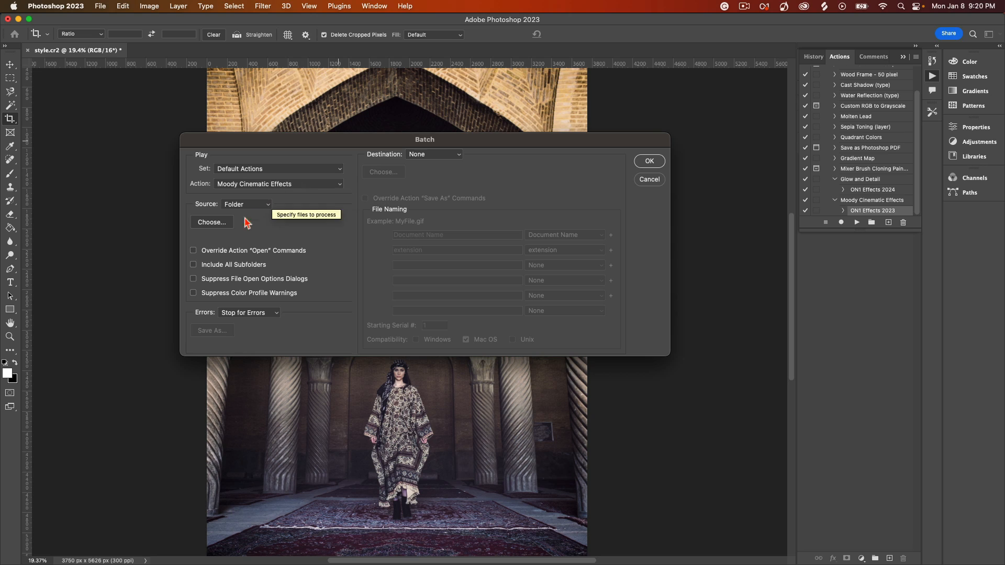
{"action": "left_click", "coordinate": [212, 222]}
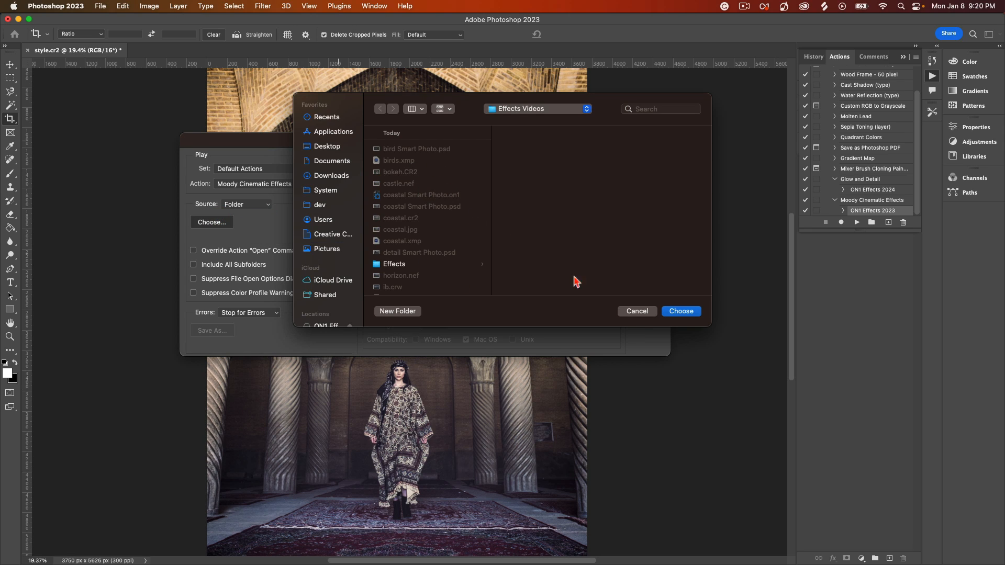
{"action": "left_click", "coordinate": [680, 311]}
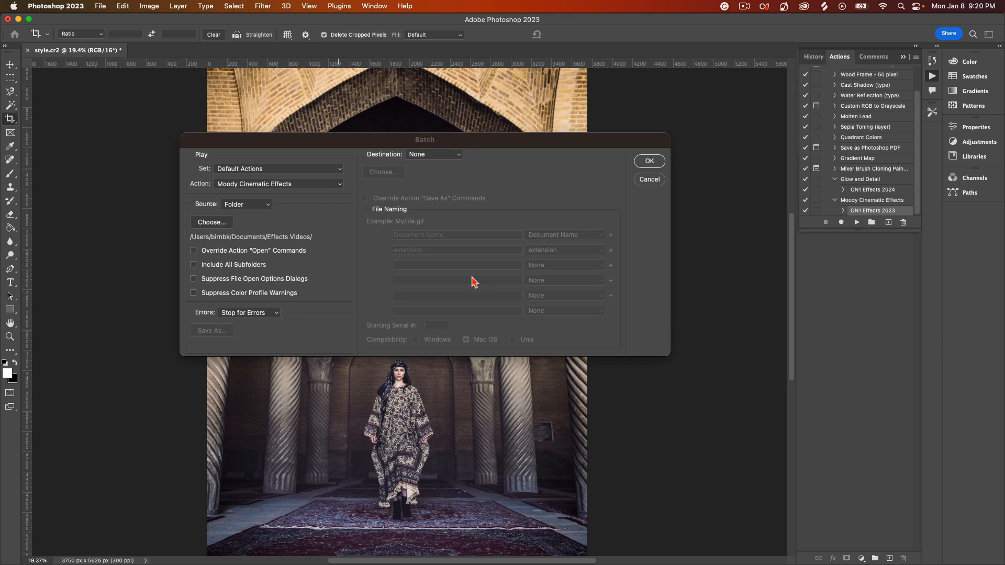
{"action": "mouse_move", "coordinate": [444, 185]}
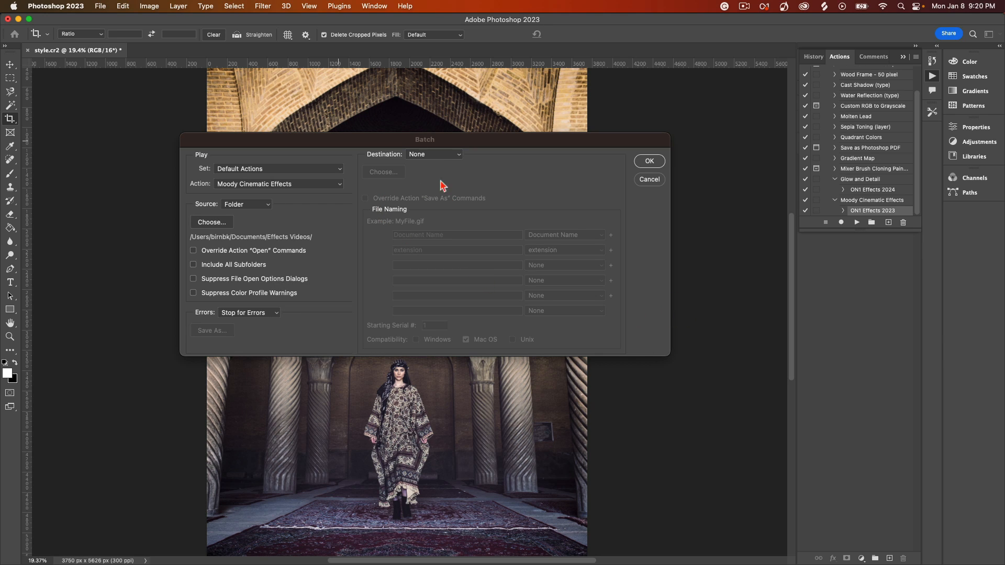
{"action": "mouse_move", "coordinate": [427, 198]}
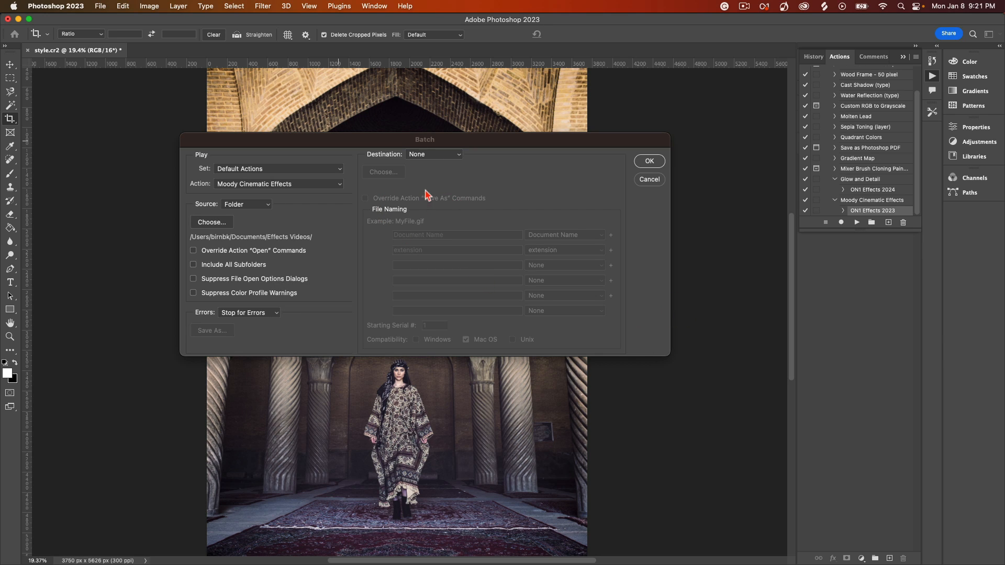